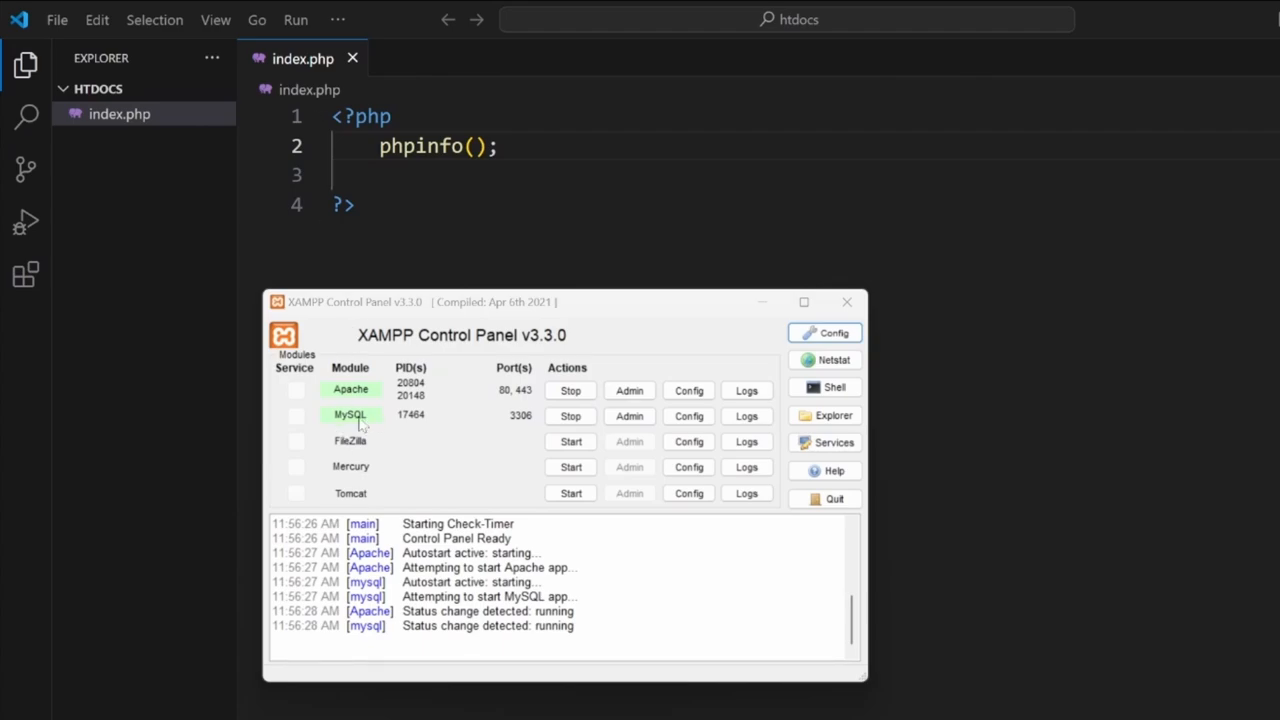
pyautogui.moveTo(512, 436)
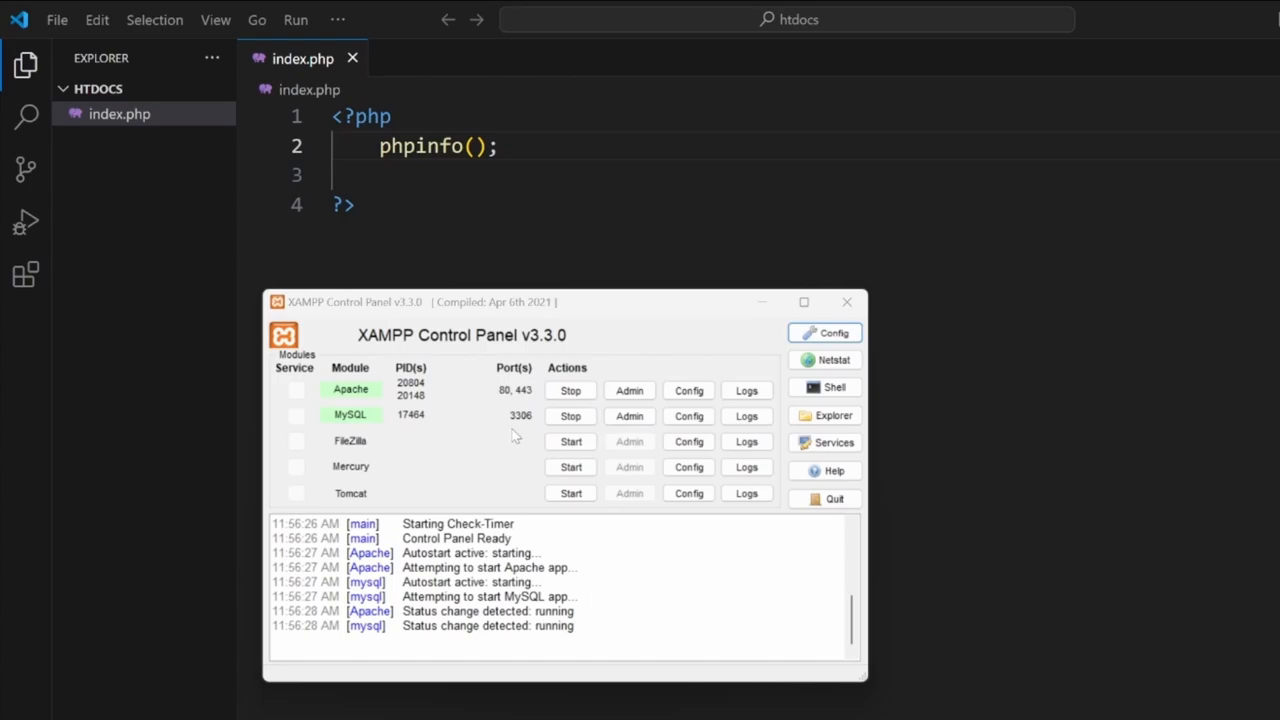
pyautogui.moveTo(362, 396)
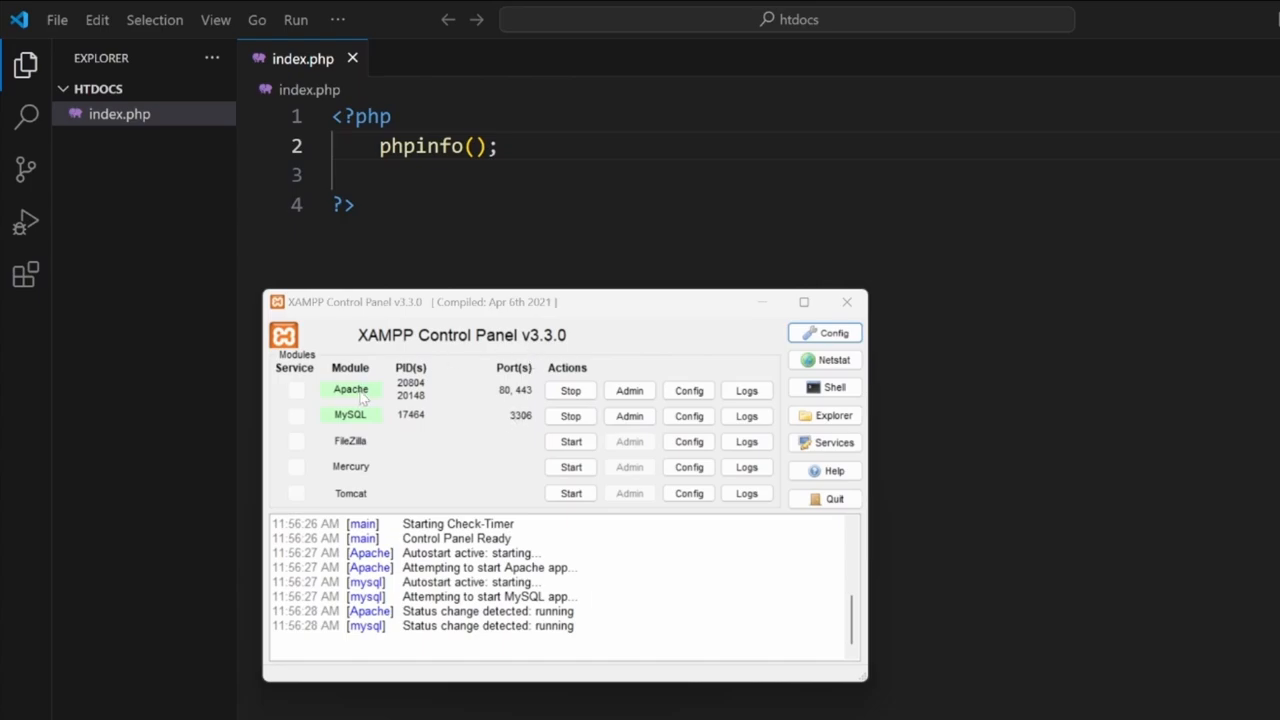
pyautogui.moveTo(490, 392)
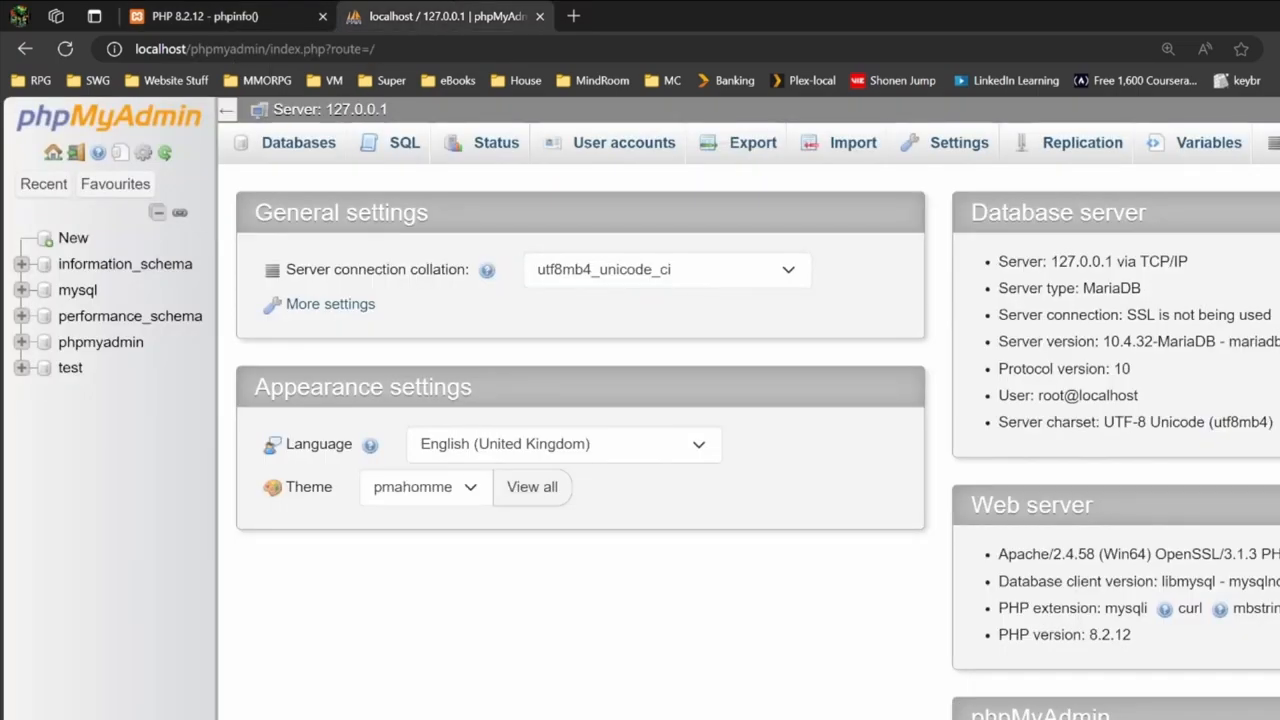
# - Bring the phpMyAdmin home page for the local server into view
pyautogui.click(200, 16)
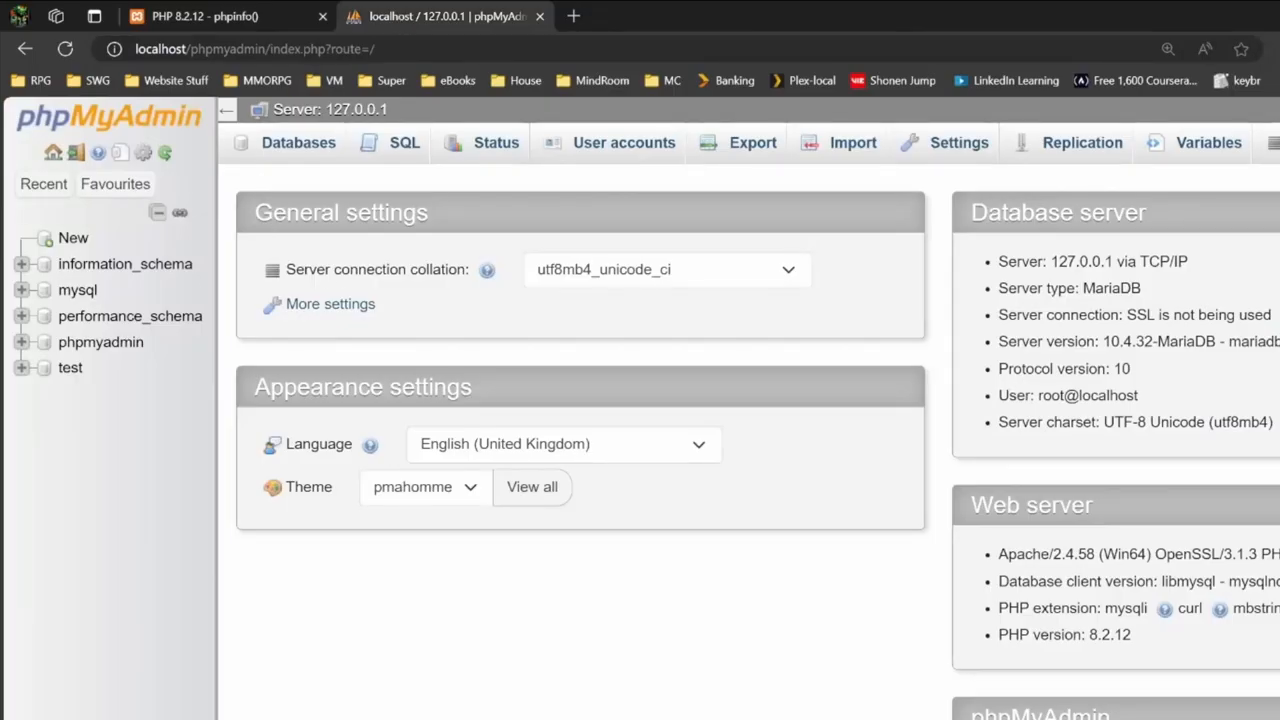
pyautogui.moveTo(484, 374)
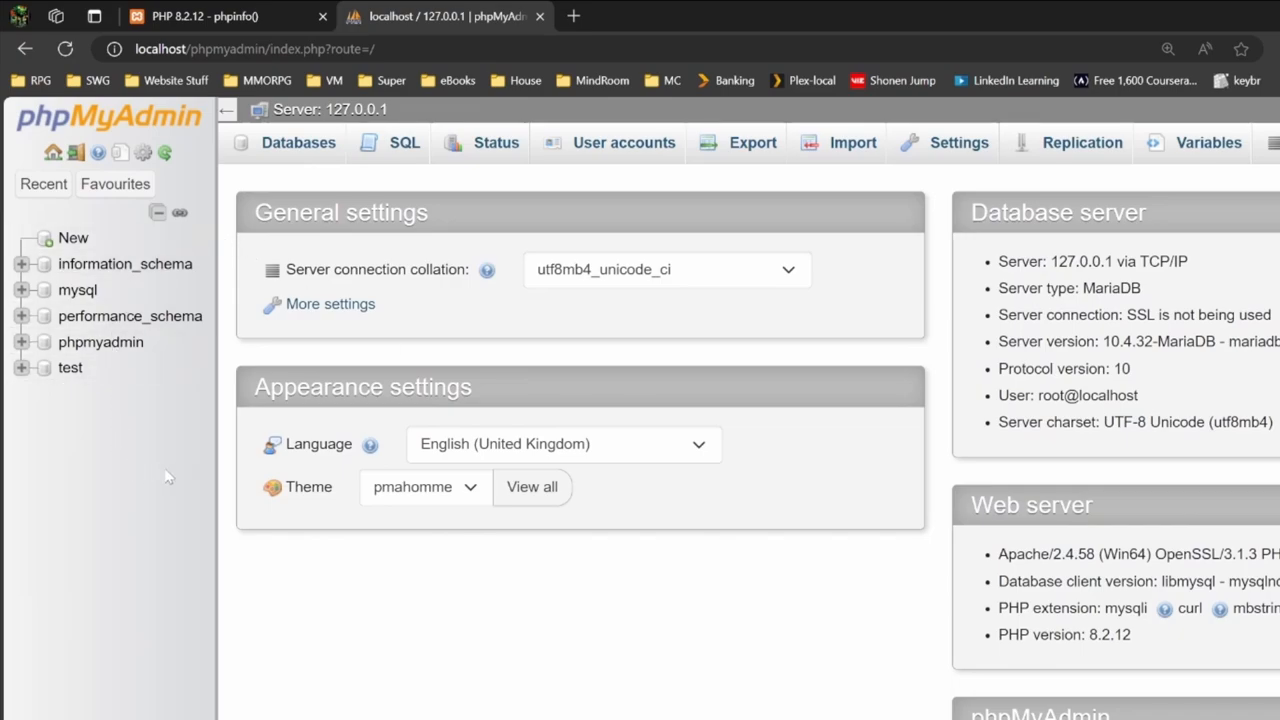
pyautogui.moveTo(120, 476)
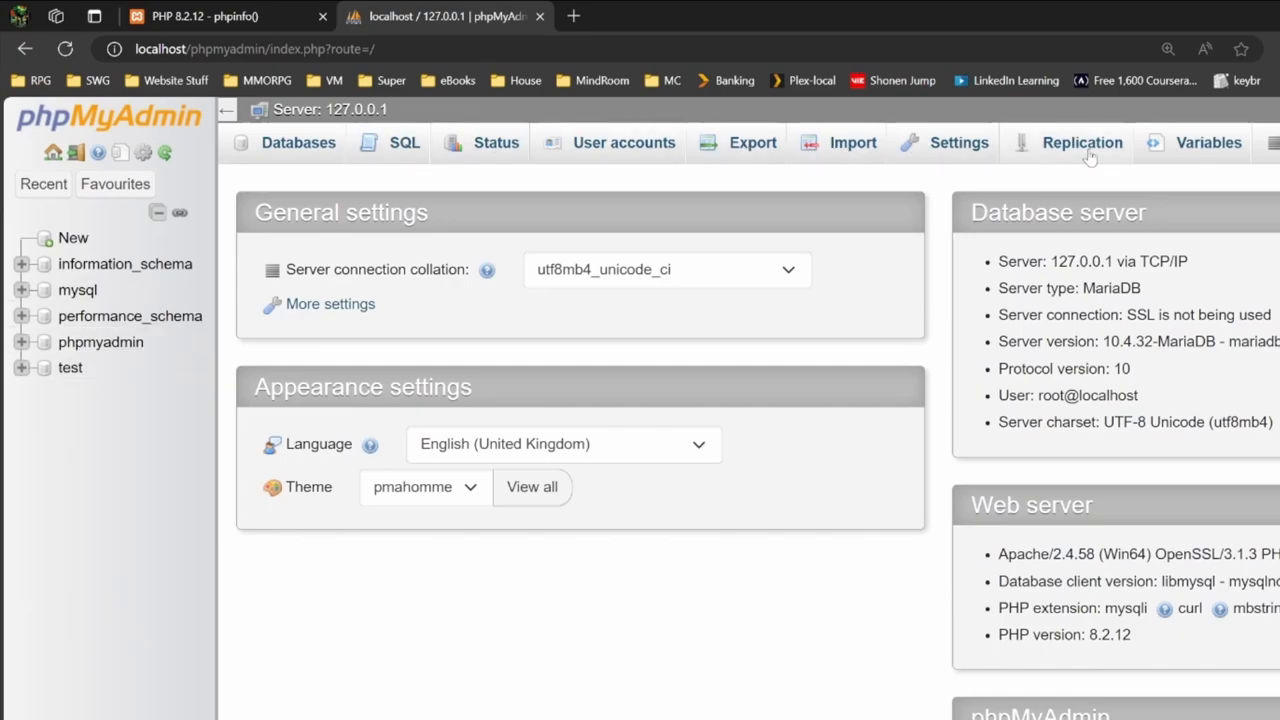
pyautogui.moveTo(714, 272)
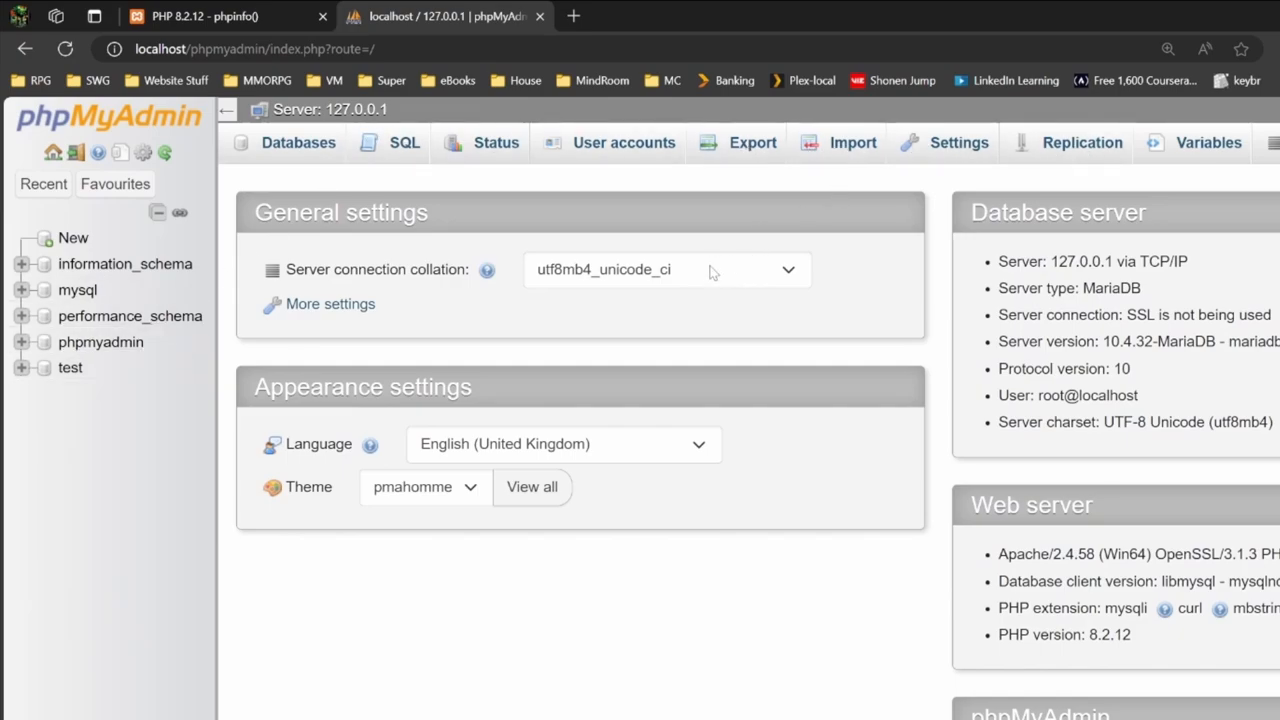
pyautogui.moveTo(708, 248)
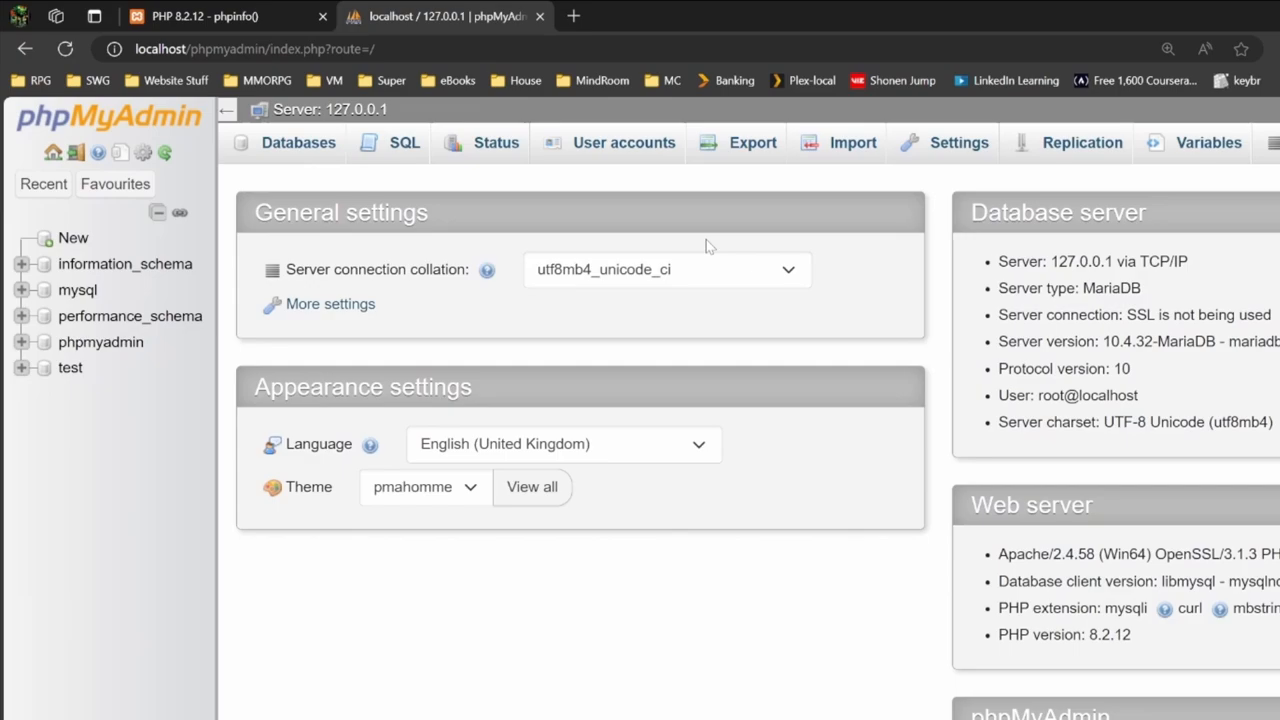
pyautogui.moveTo(616, 252)
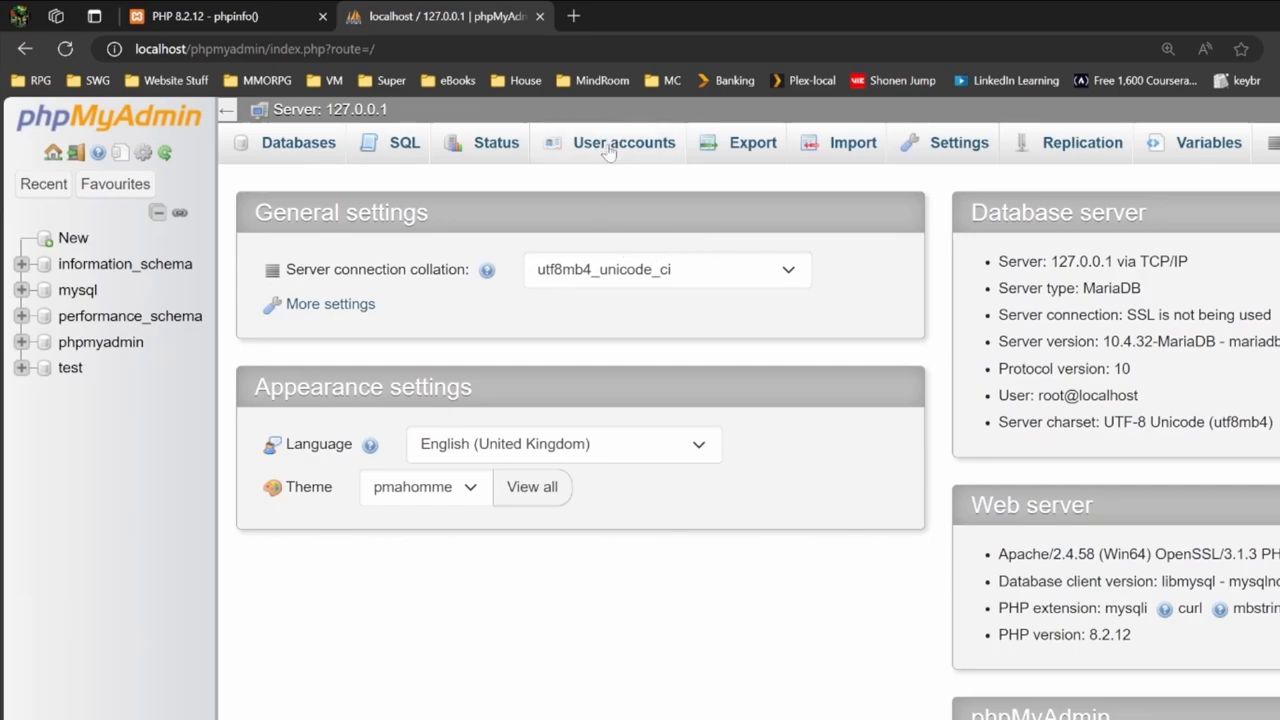
pyautogui.moveTo(630, 150)
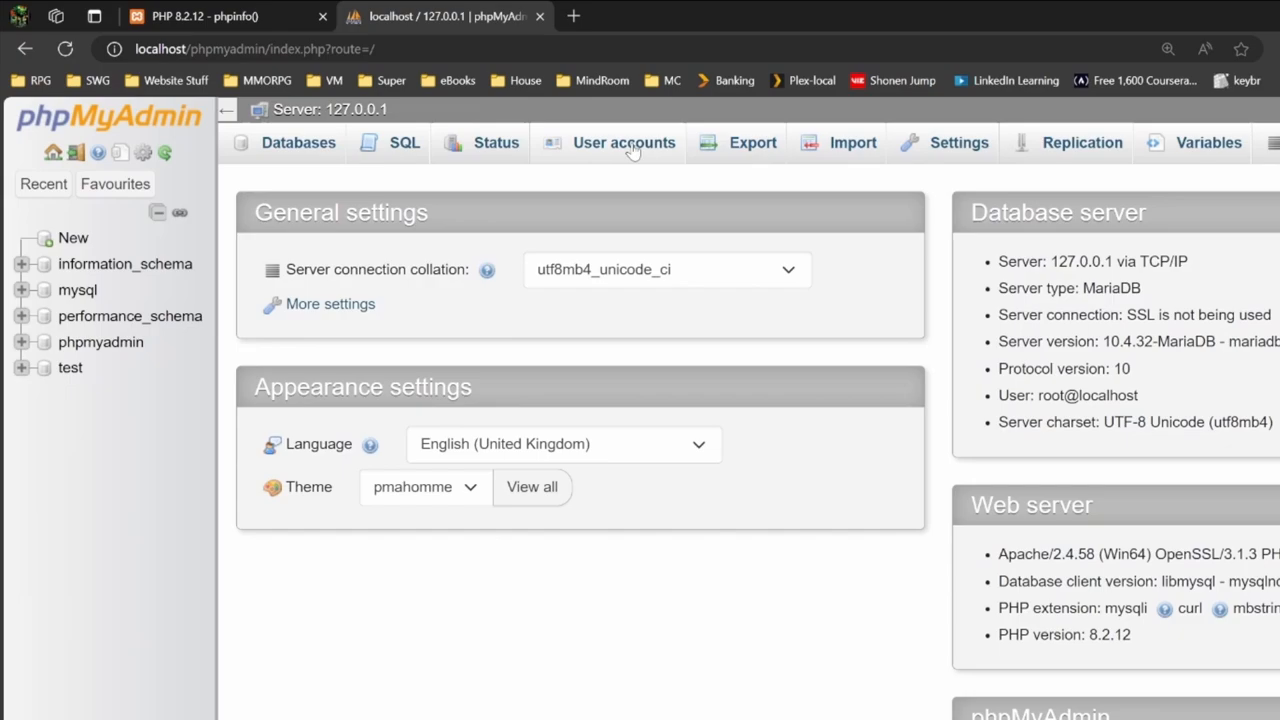
# - Fill a new user account 'mri' on localhost with its password entered twice
pyautogui.click(624, 142)
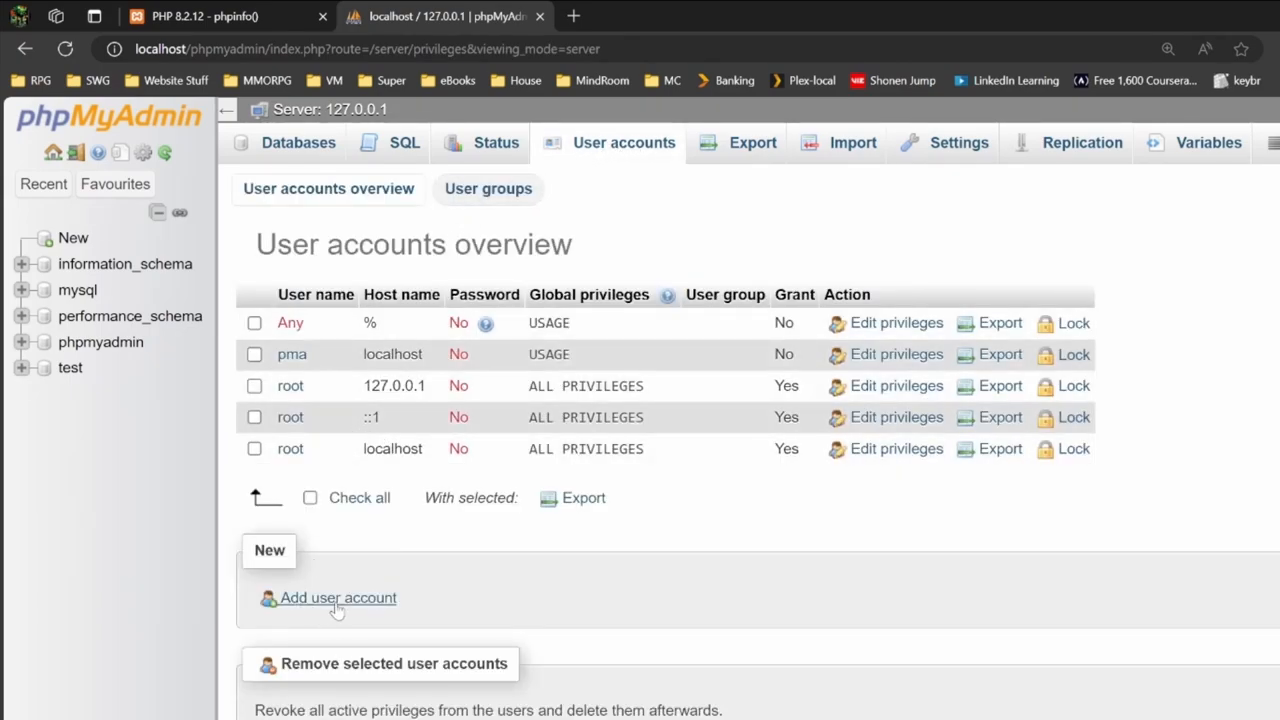
pyautogui.click(338, 596)
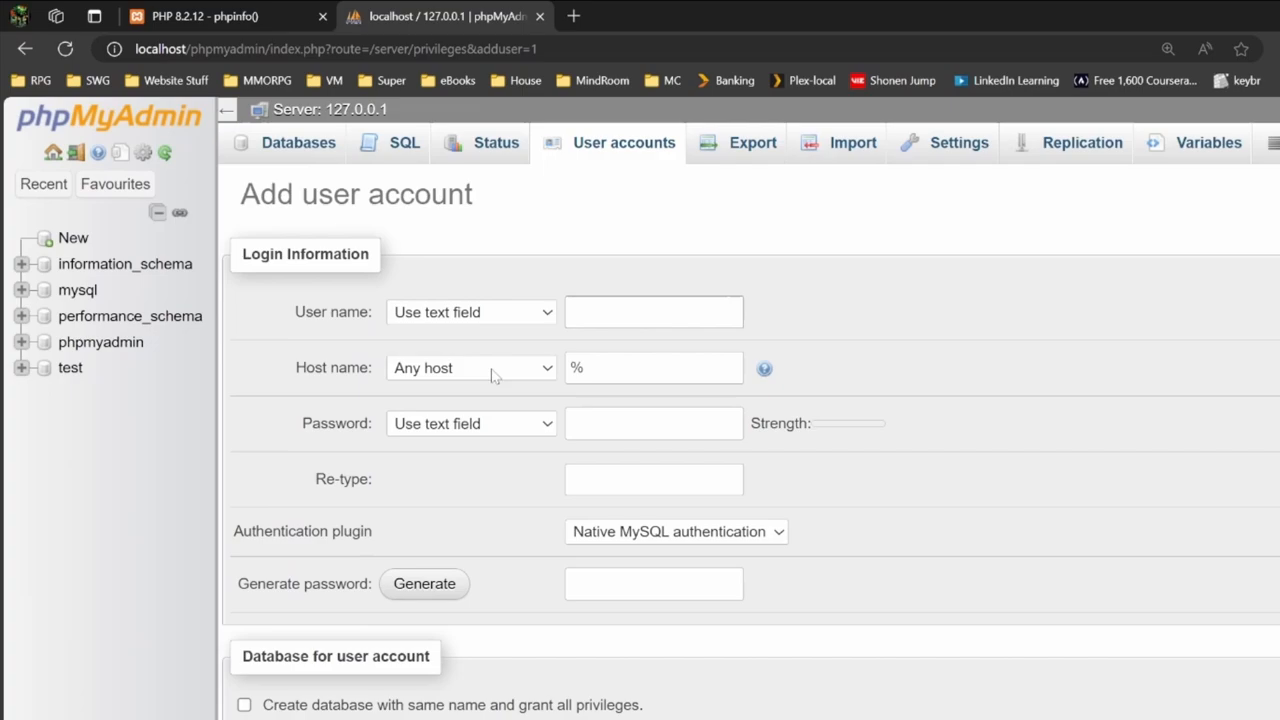
pyautogui.write('m')
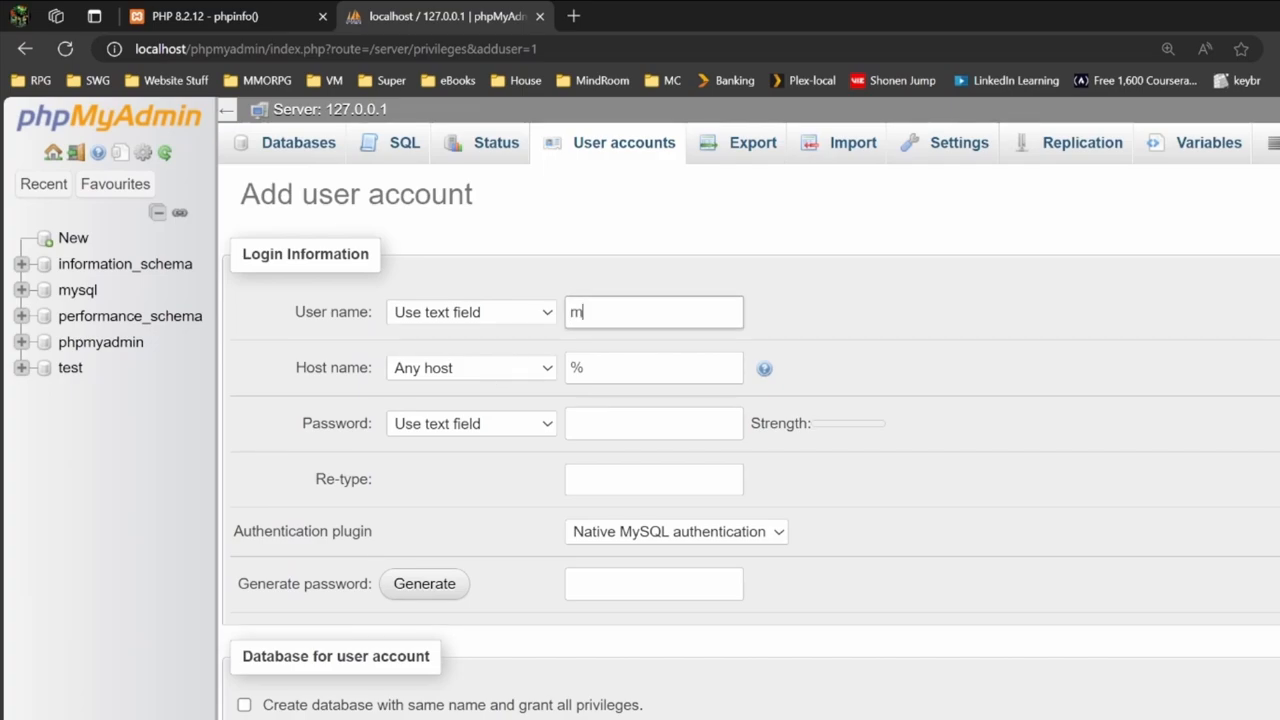
pyautogui.write('ri')
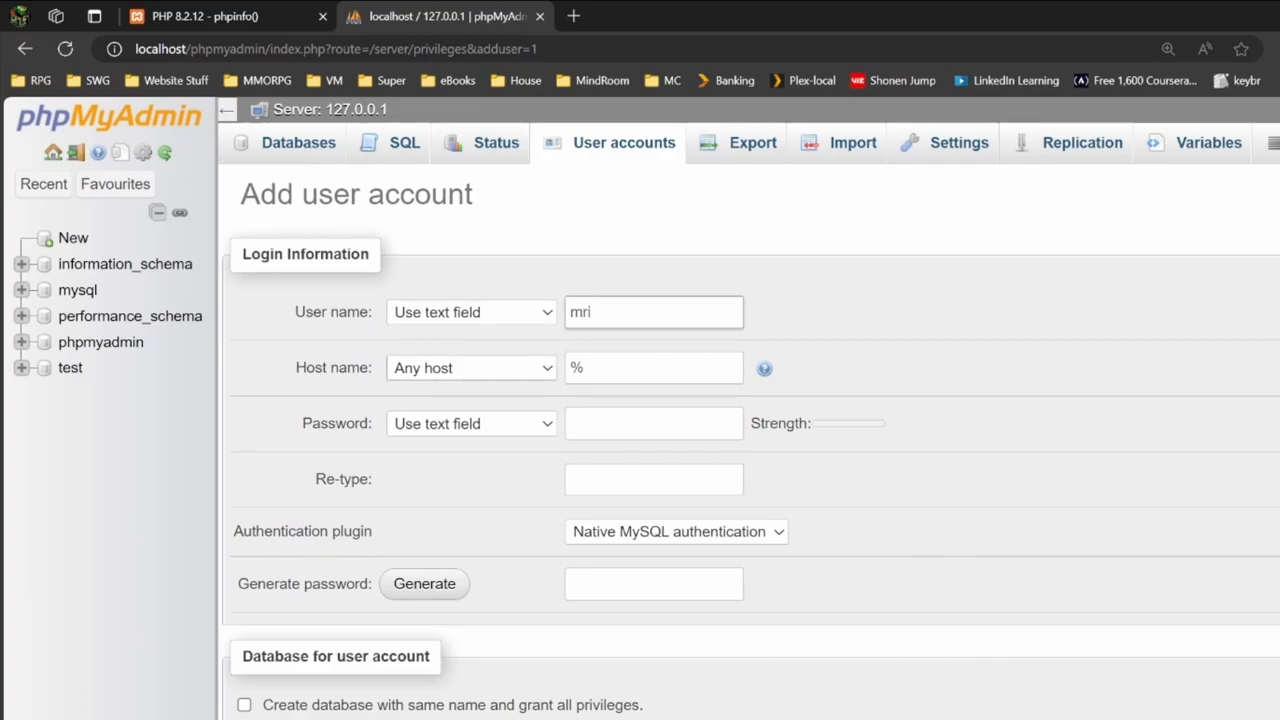
pyautogui.click(470, 368)
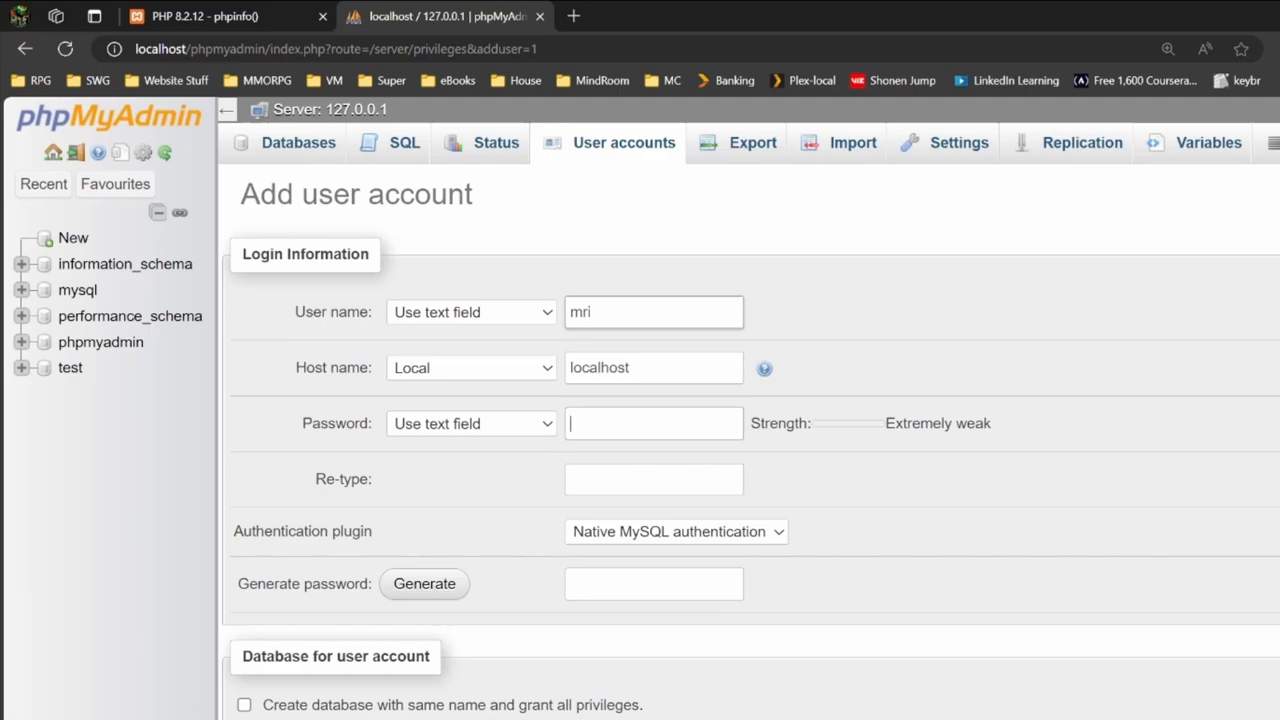
pyautogui.write('password')
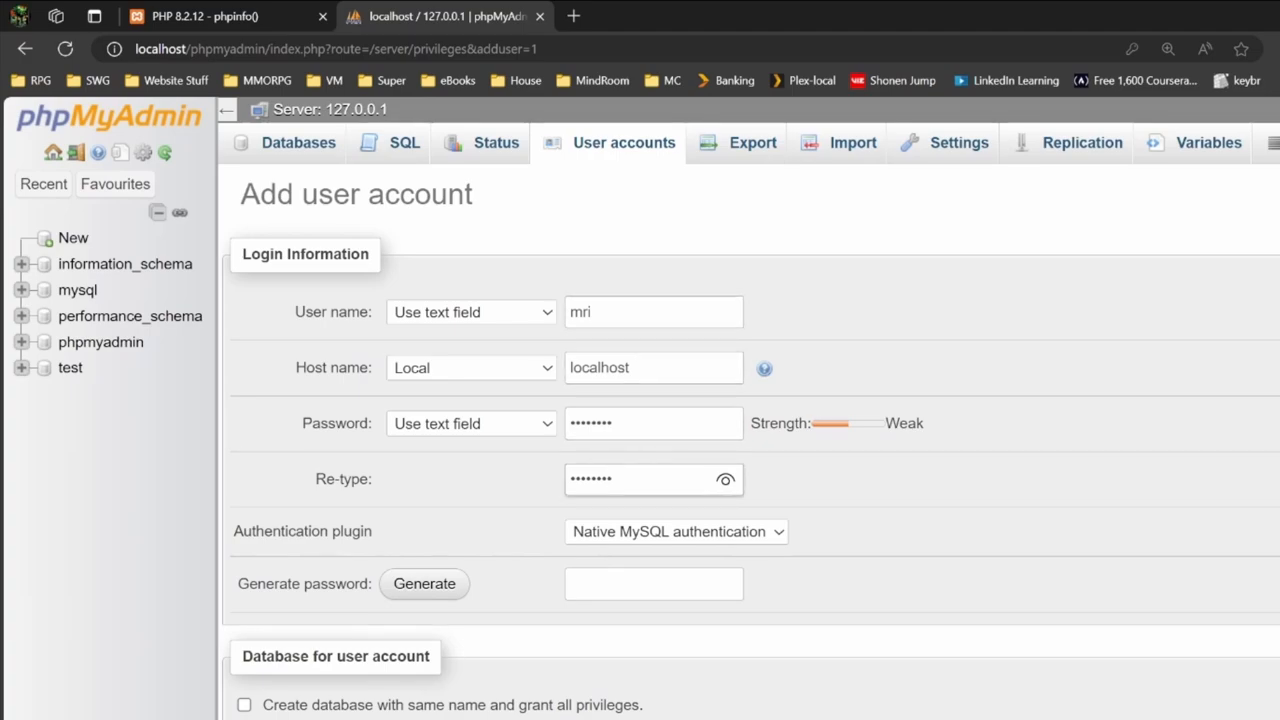
# - Grant user mri all global privileges via Check all and submit the account with Go
pyautogui.scroll(-3)
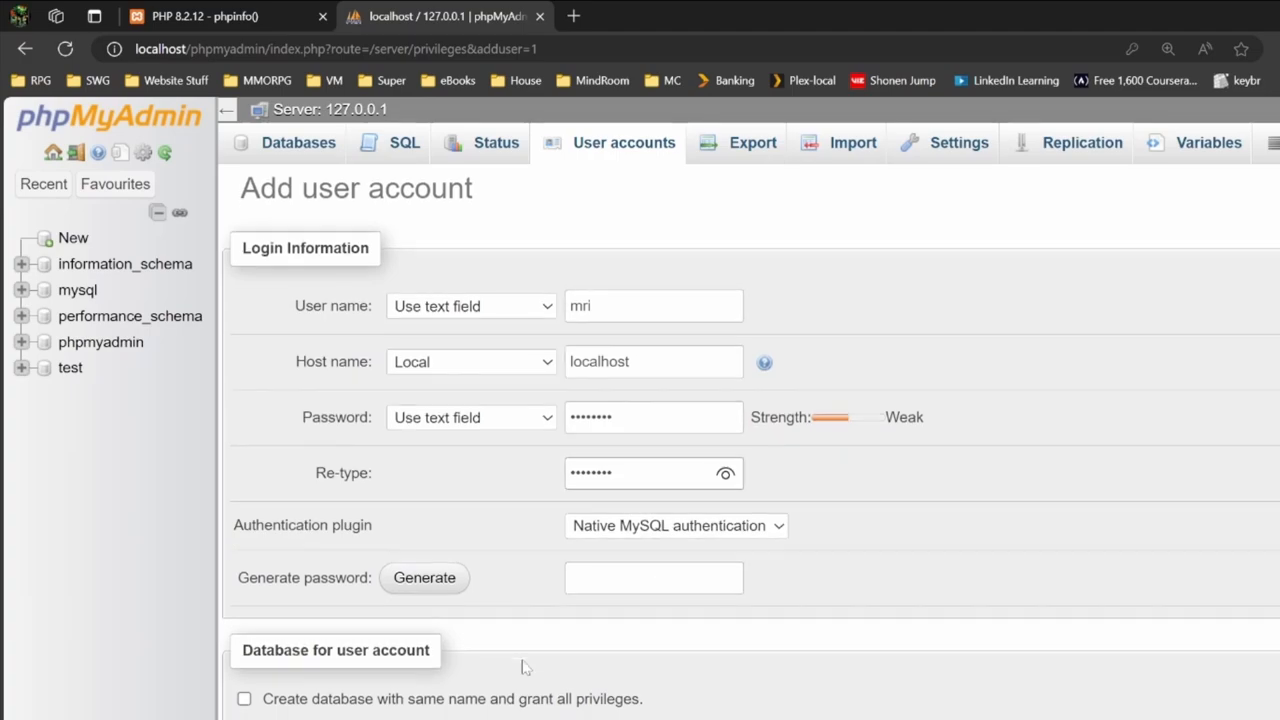
pyautogui.scroll(-3)
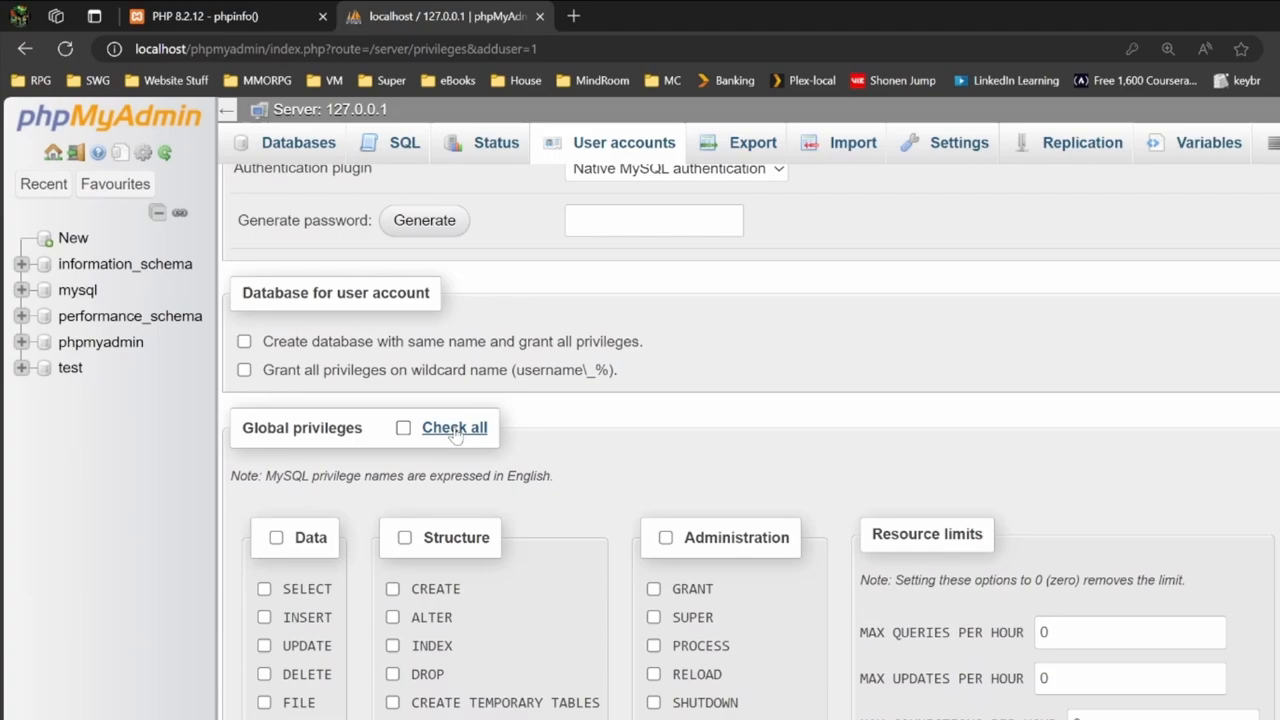
pyautogui.click(452, 428)
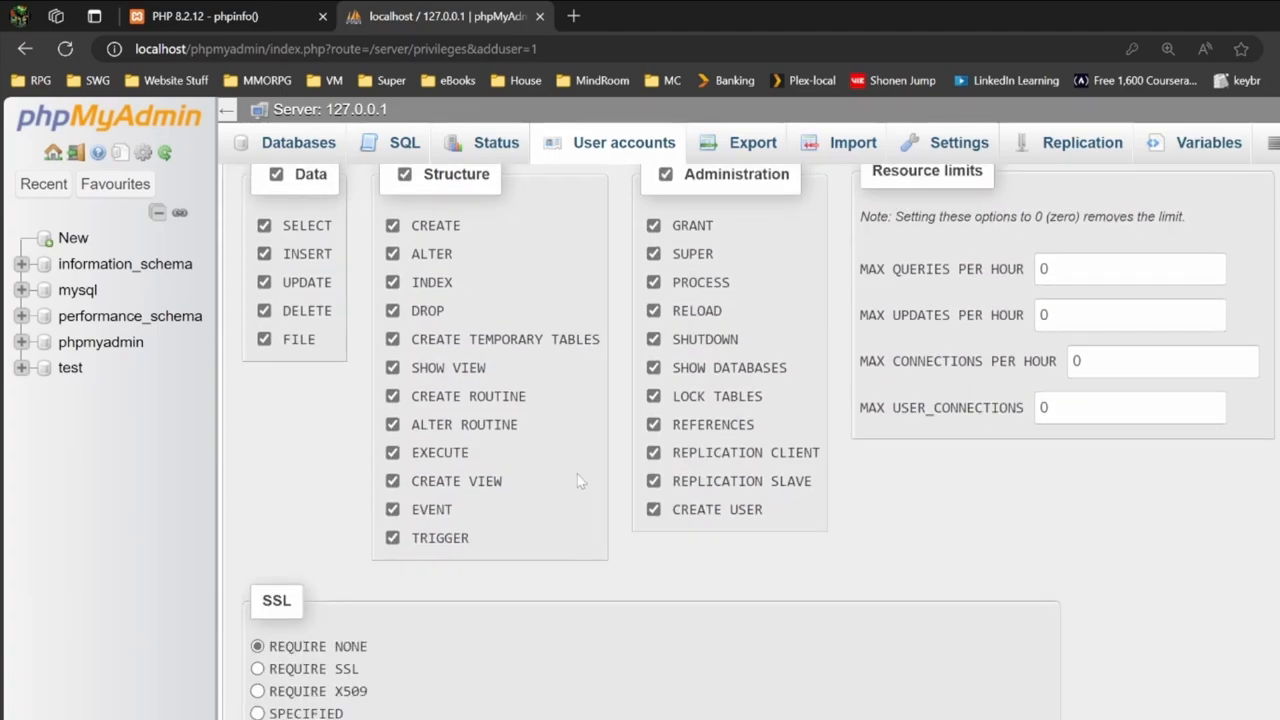
pyautogui.scroll(-3)
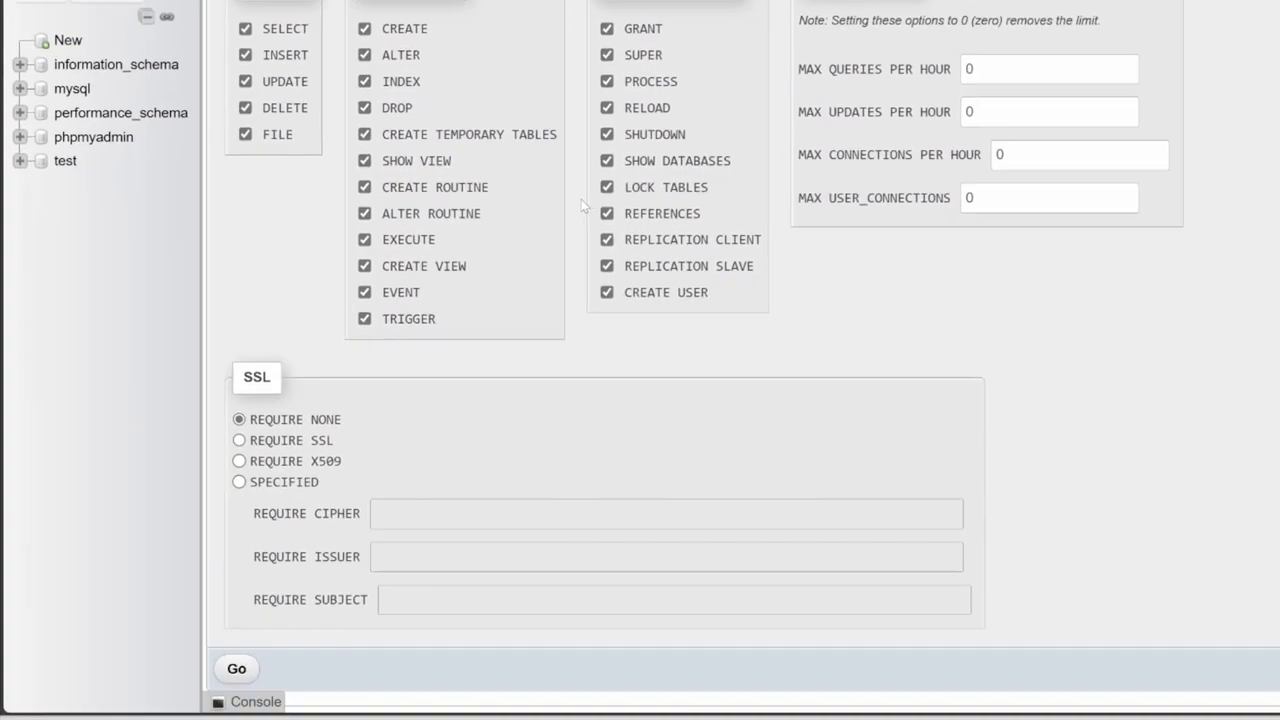
pyautogui.moveTo(572, 332)
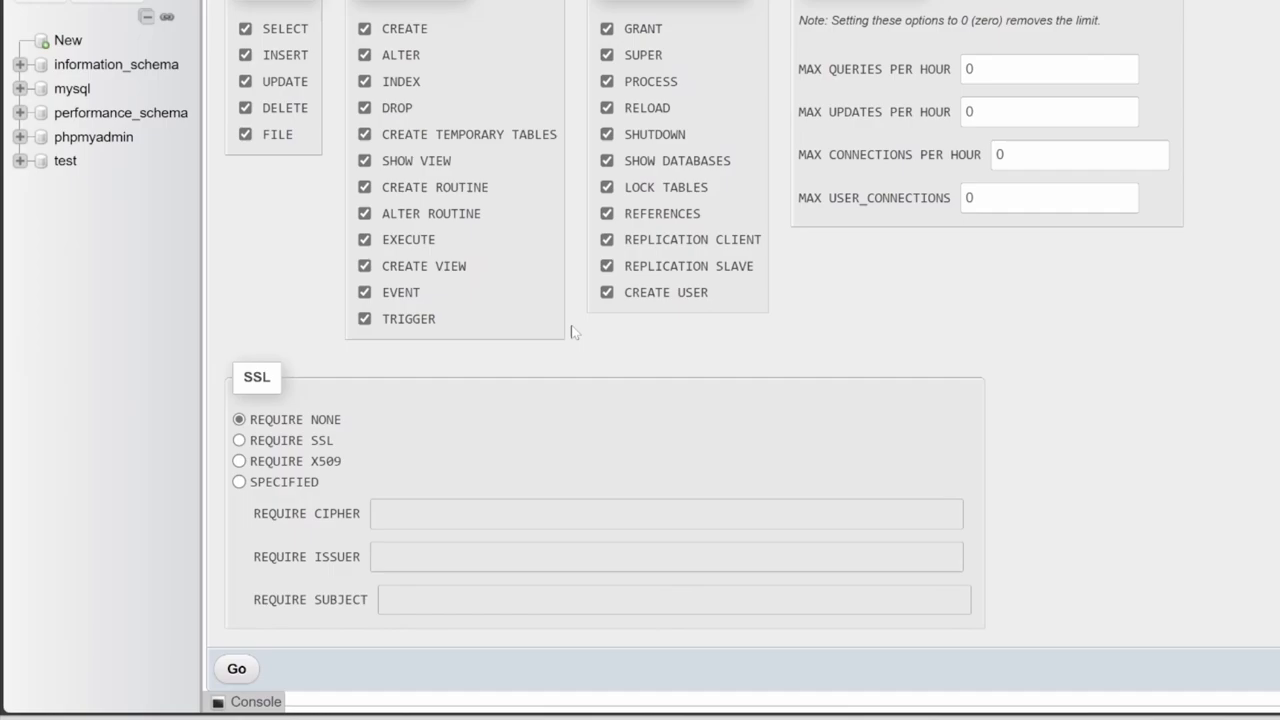
pyautogui.scroll(-3)
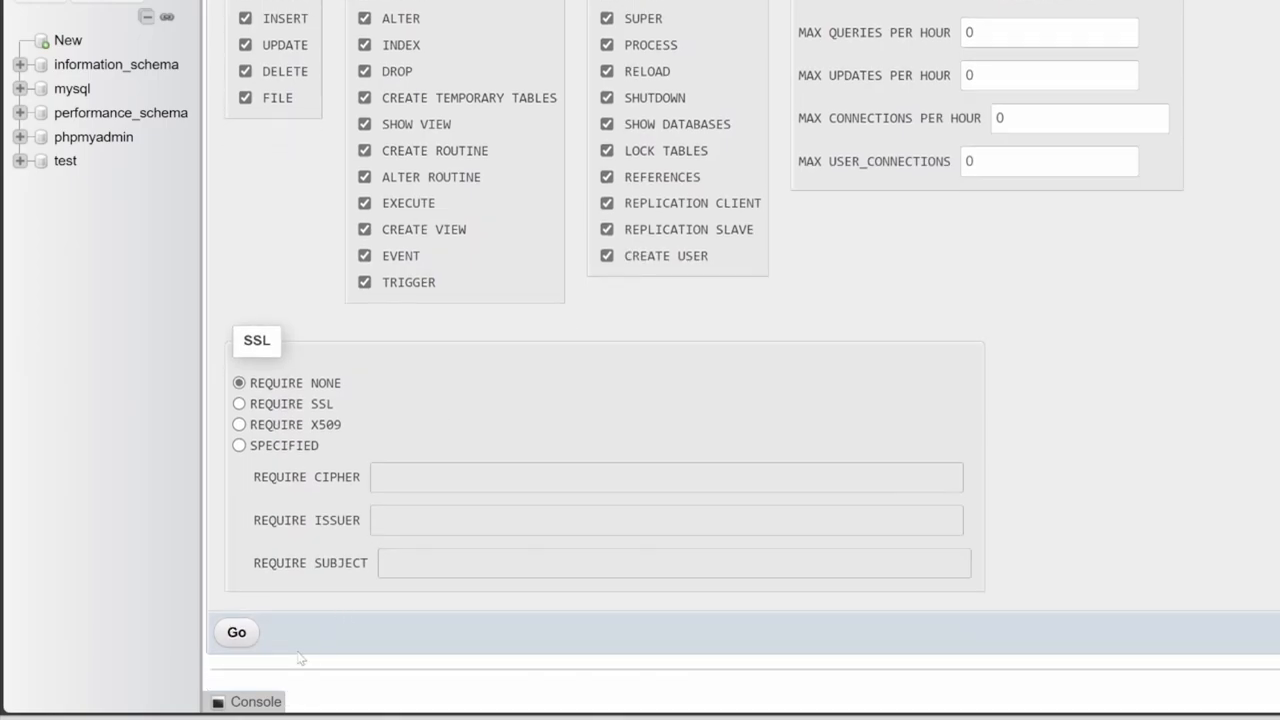
pyautogui.click(236, 632)
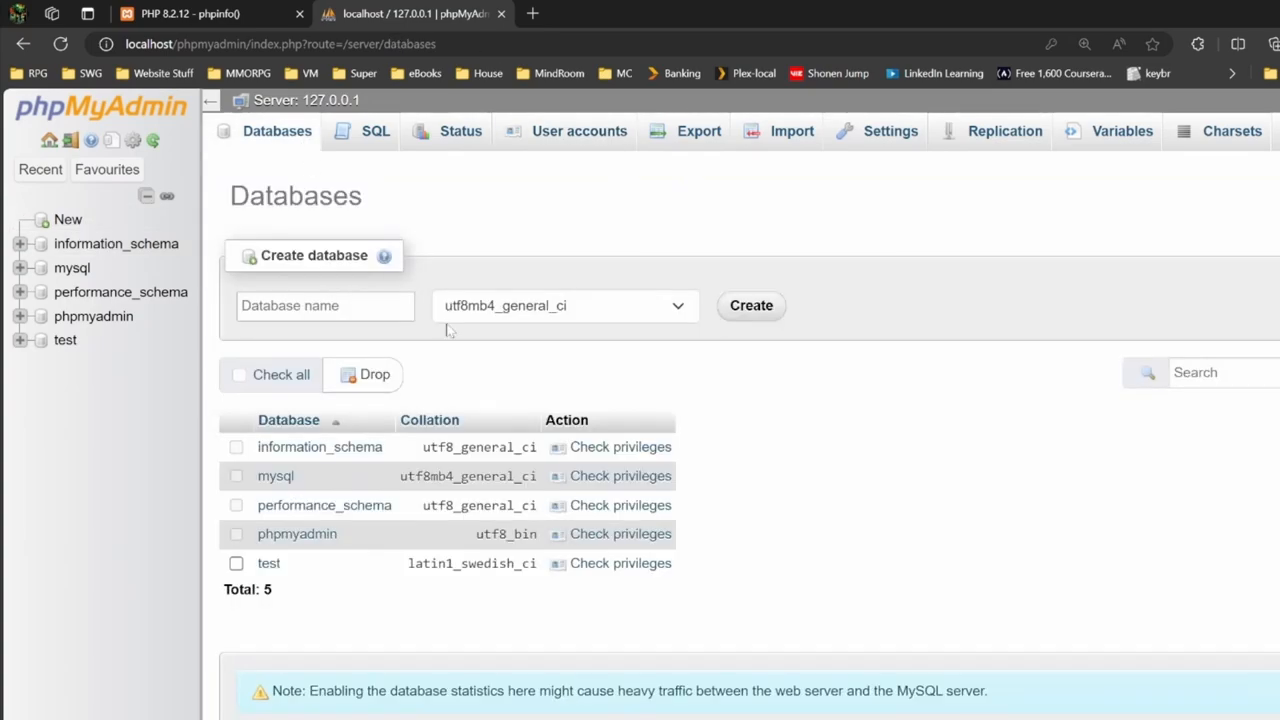
# - Create a new database named xschool from the Databases tab
pyautogui.click(324, 304)
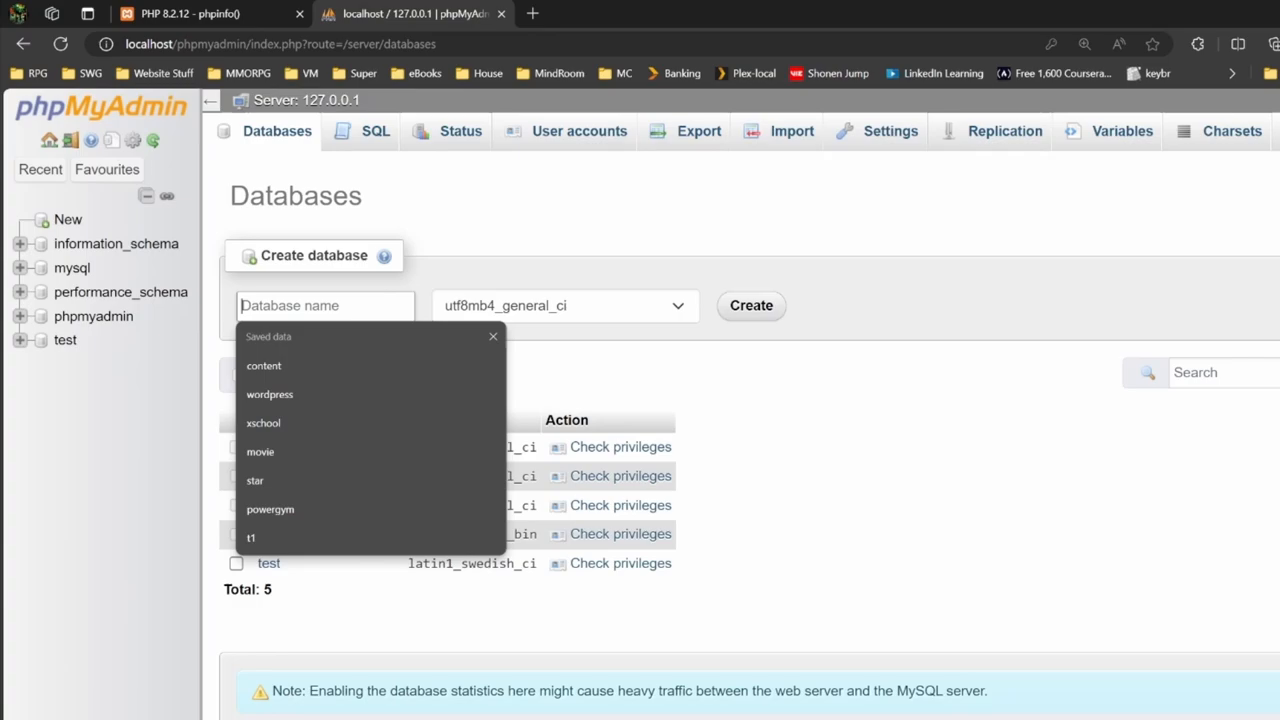
pyautogui.click(264, 422)
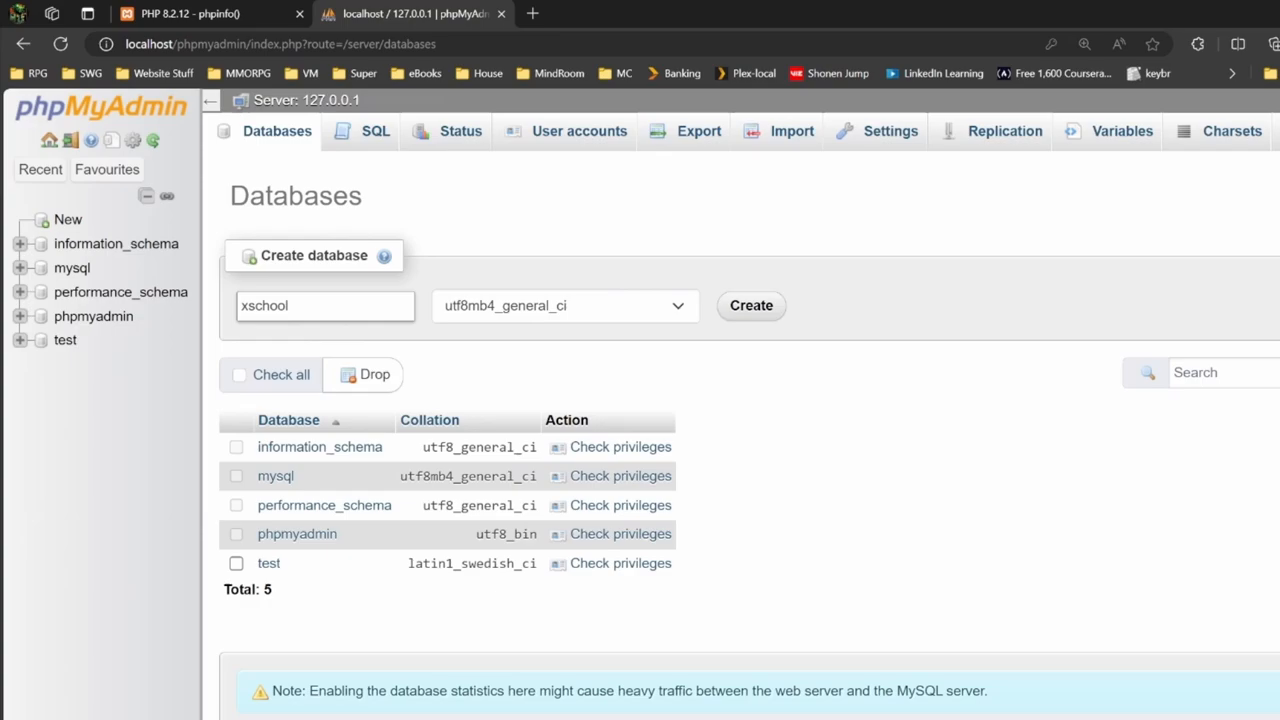
pyautogui.click(750, 304)
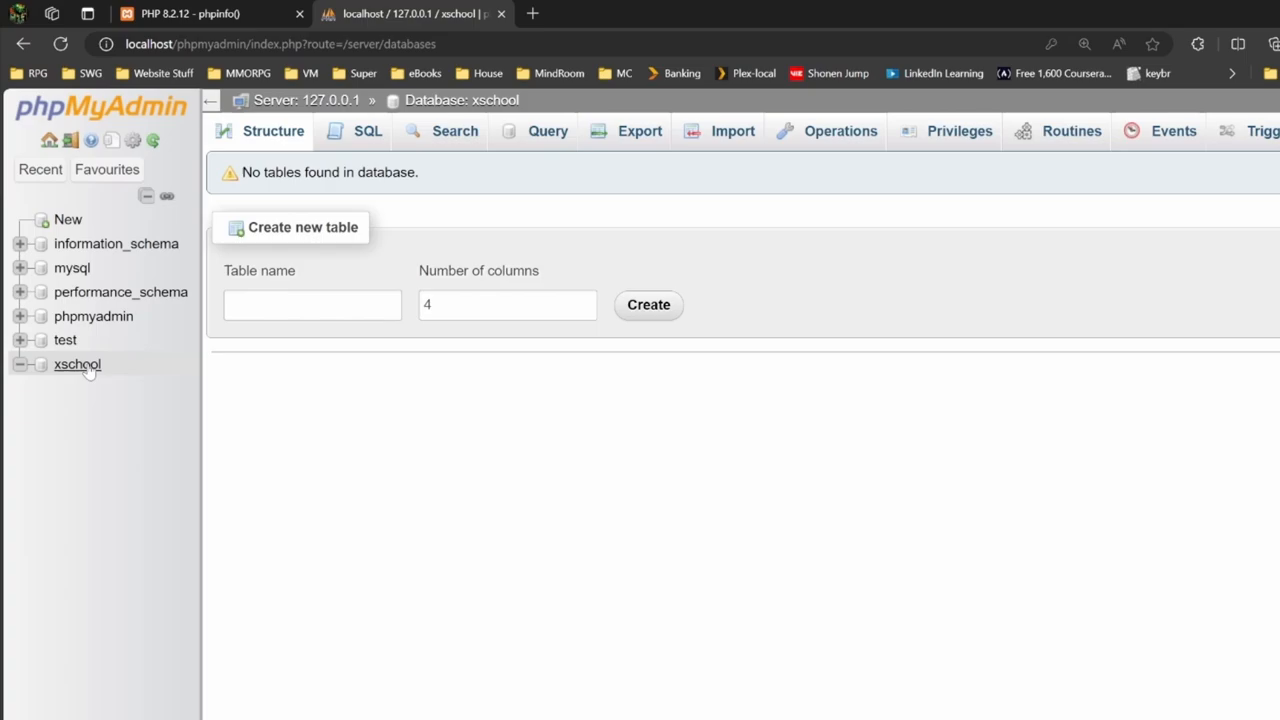
pyautogui.moveTo(208, 338)
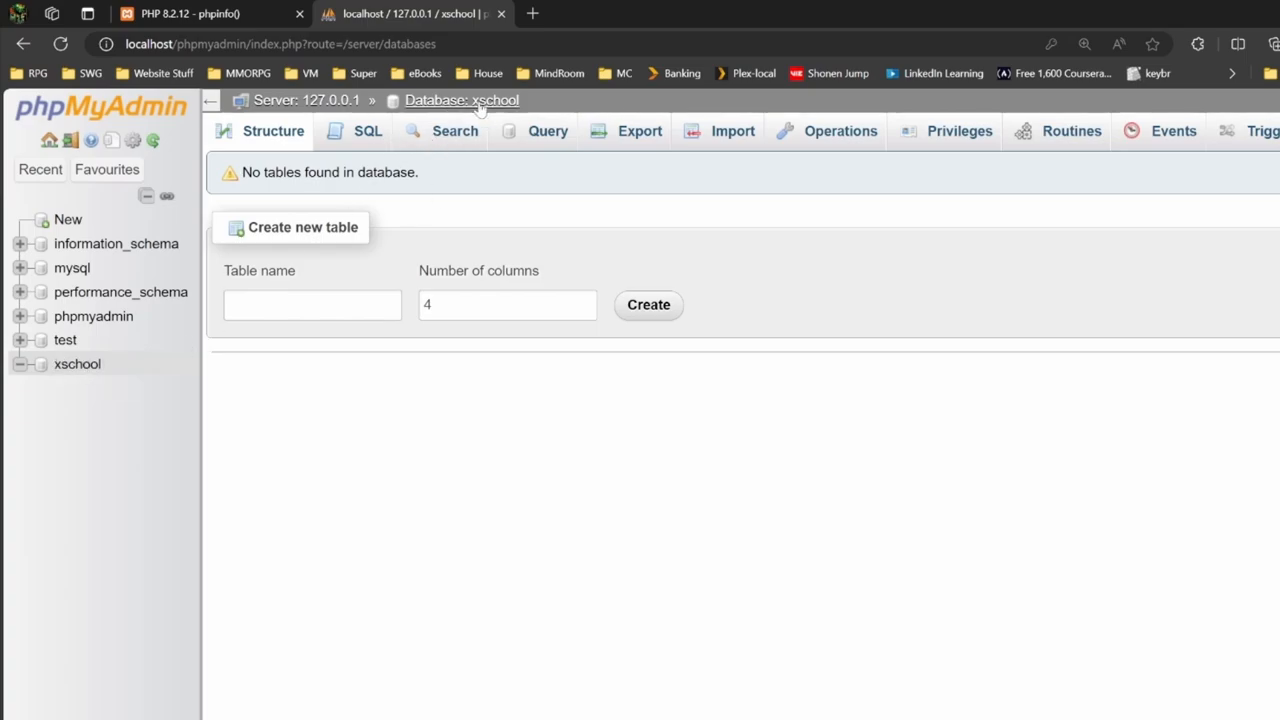
pyautogui.moveTo(424, 440)
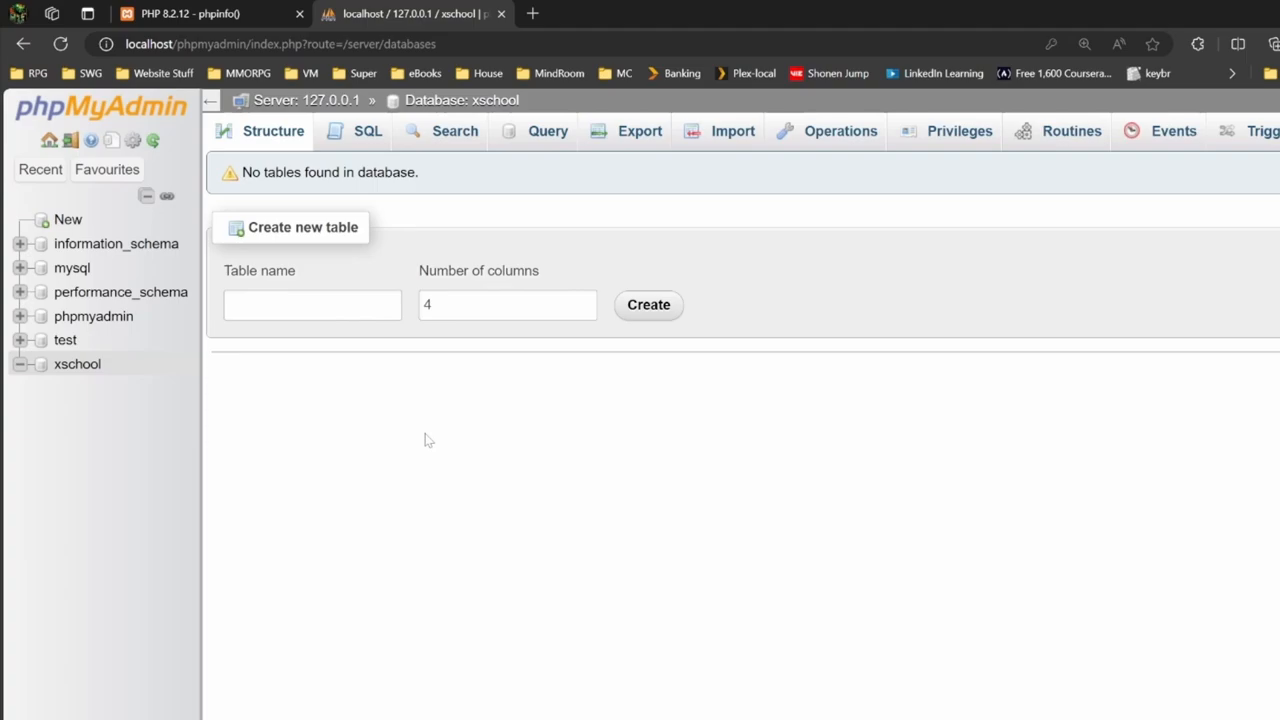
pyautogui.moveTo(420, 472)
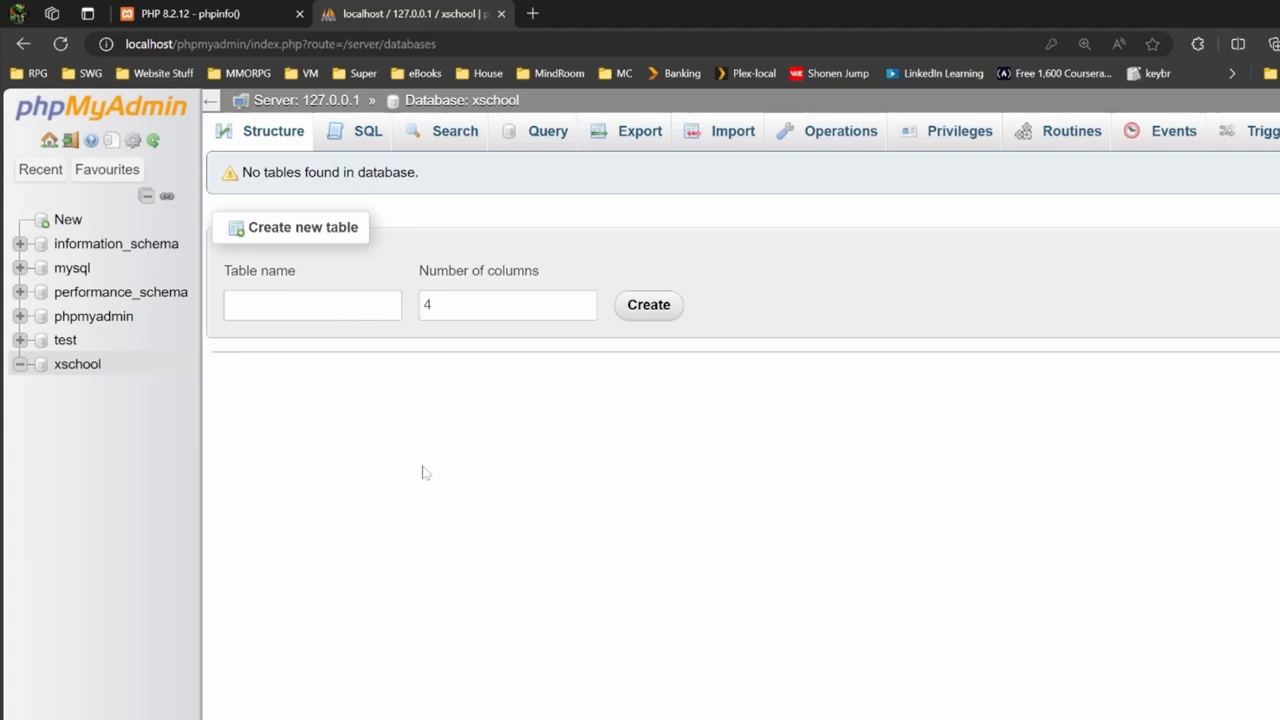
pyautogui.moveTo(380, 472)
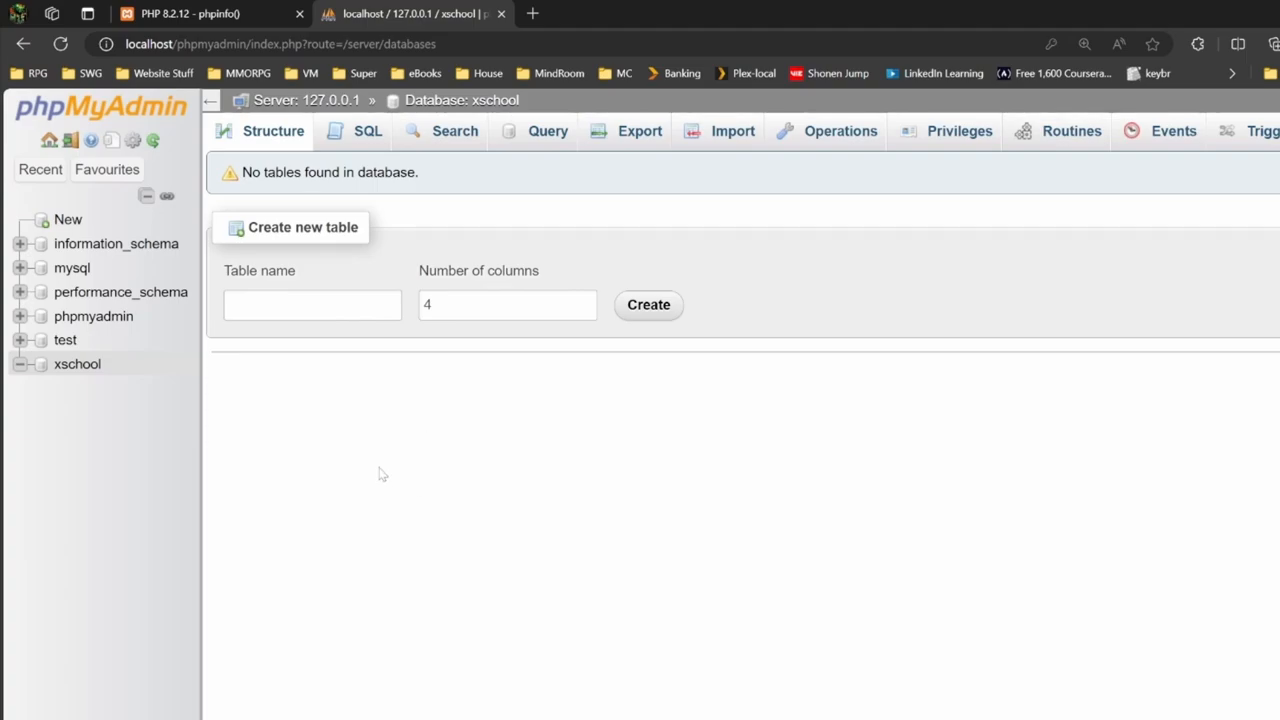
pyautogui.moveTo(364, 466)
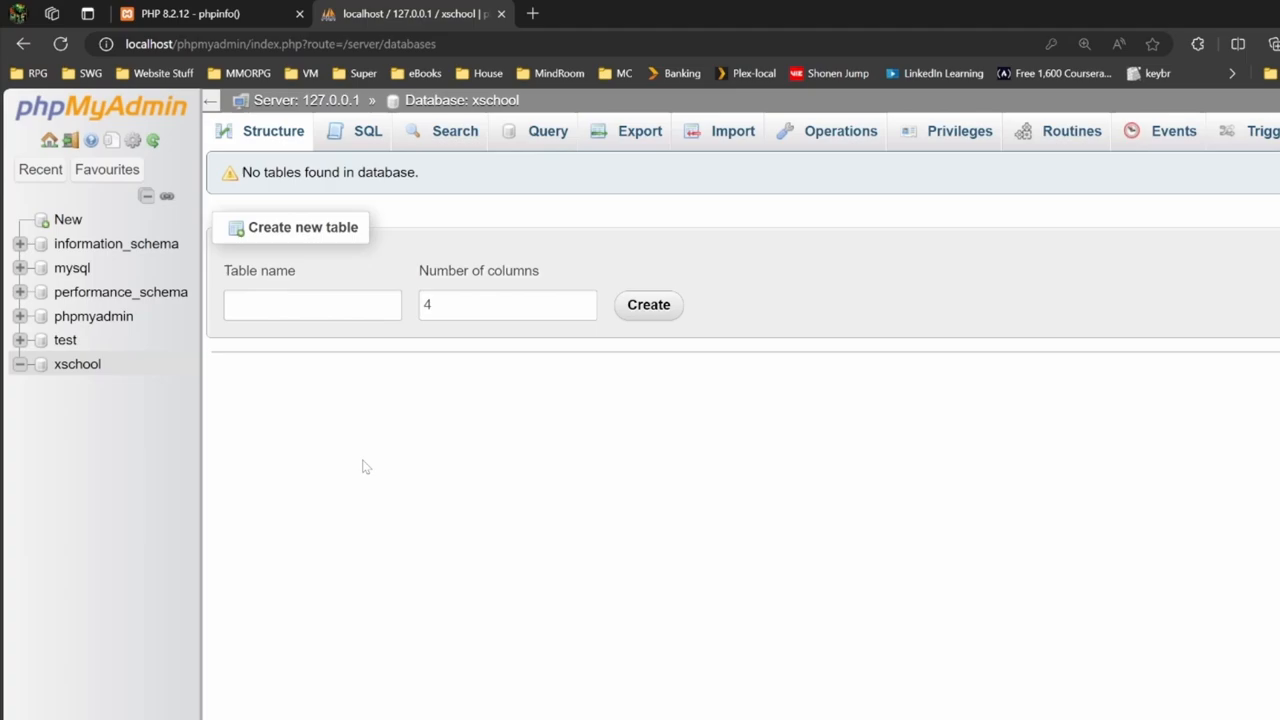
pyautogui.moveTo(284, 398)
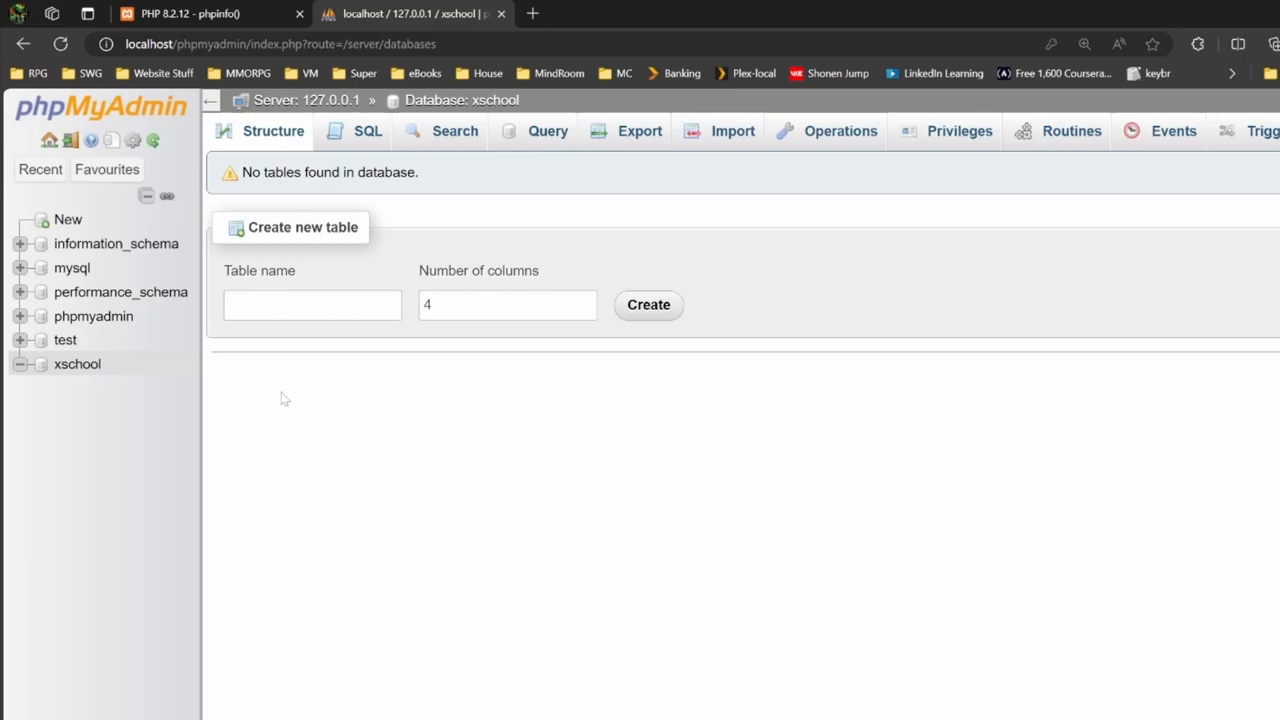
# - Enter 'users' as the new table name in xschool, keeping four columns
pyautogui.click(648, 304)
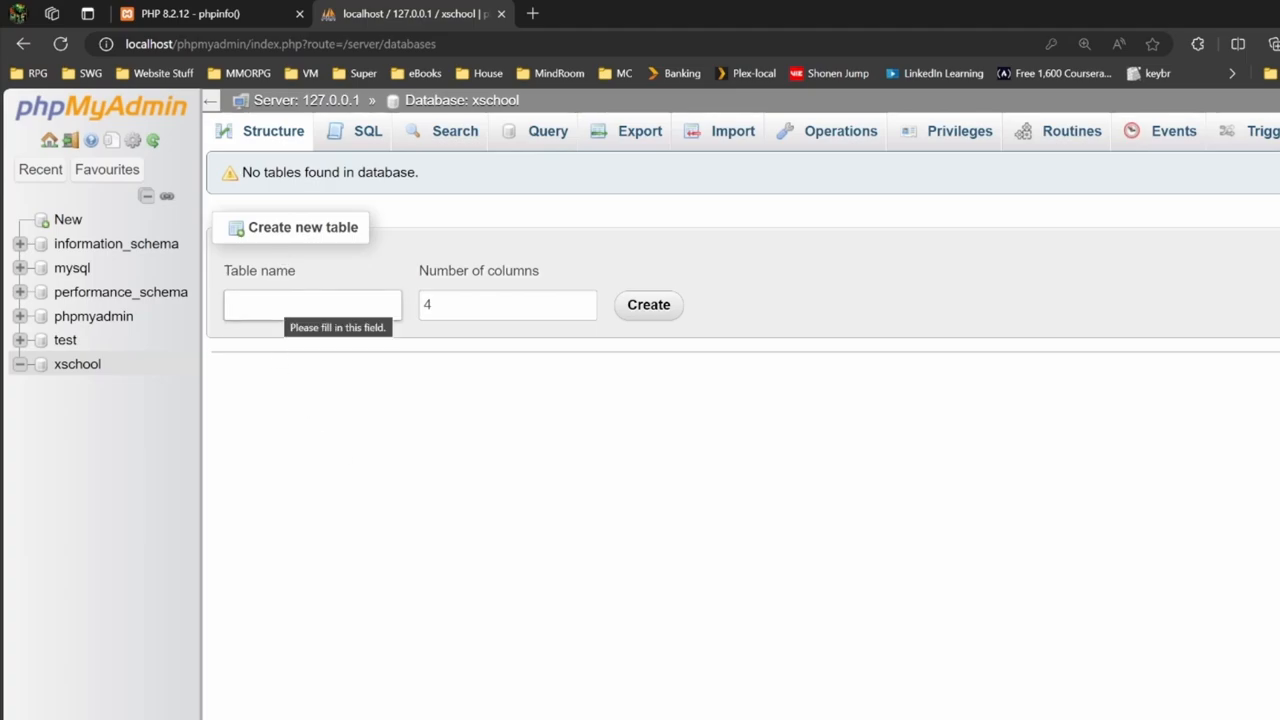
pyautogui.click(312, 304)
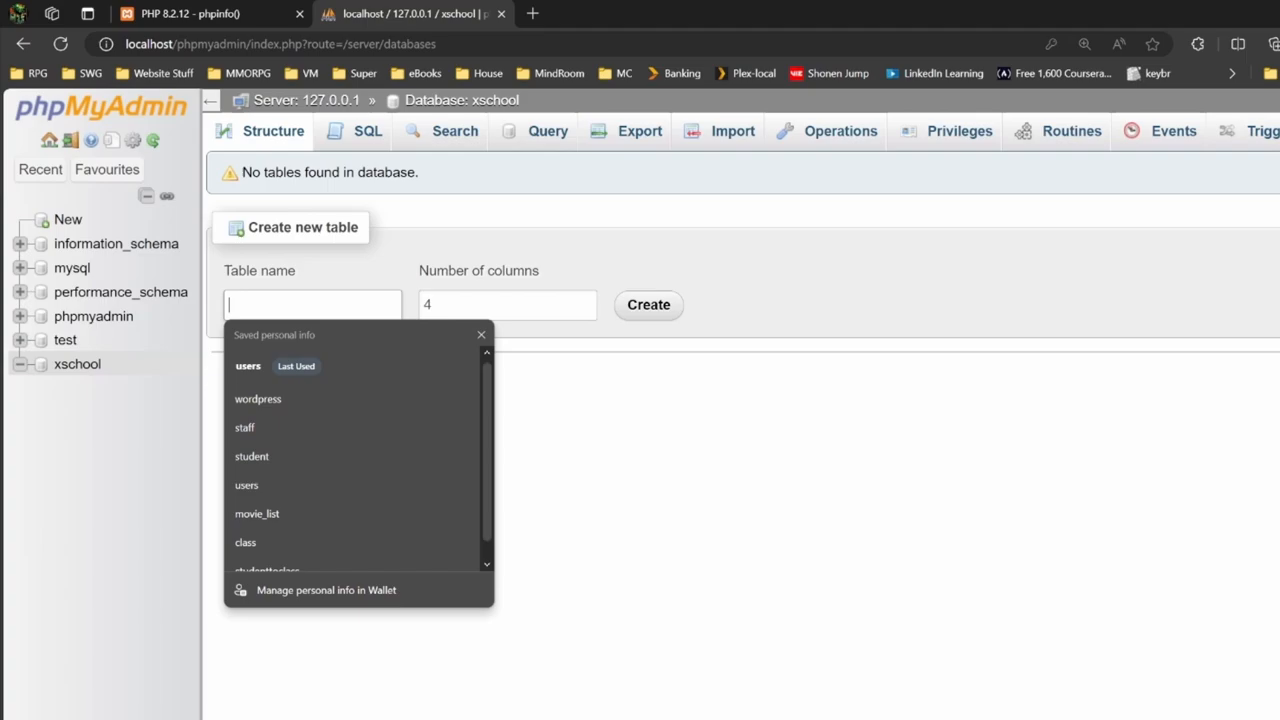
pyautogui.click(248, 364)
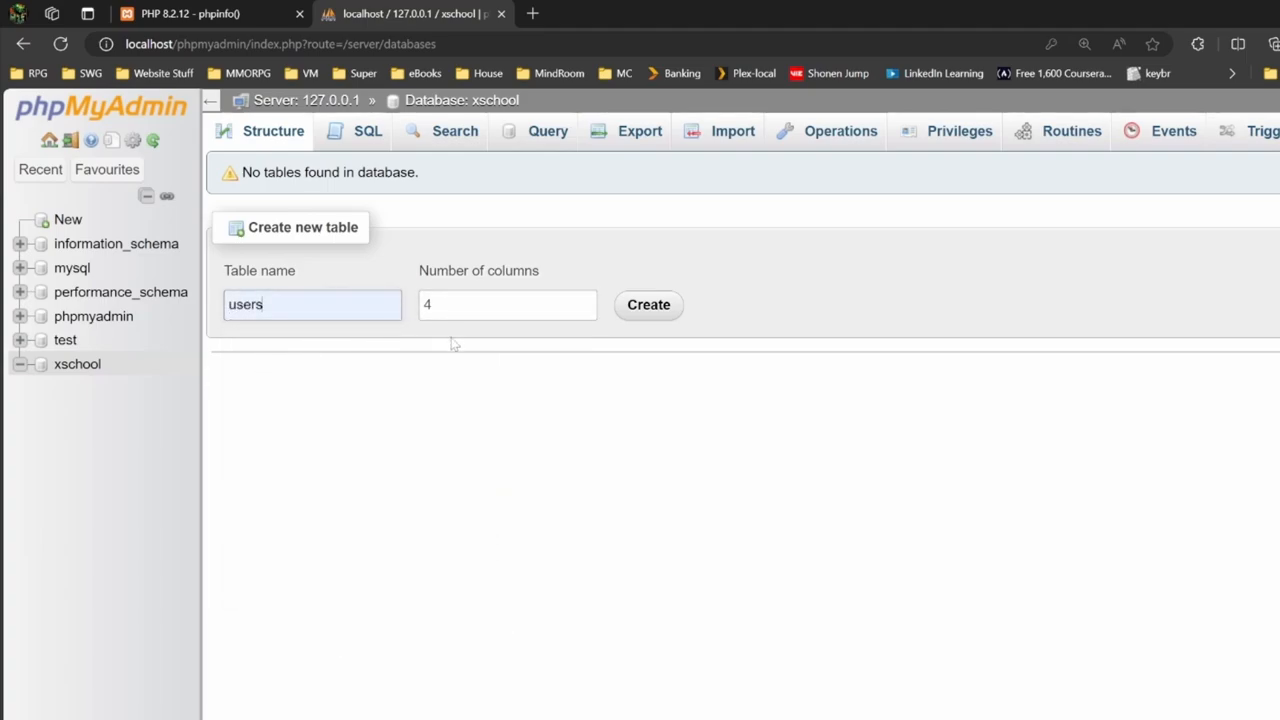
pyautogui.moveTo(648, 304)
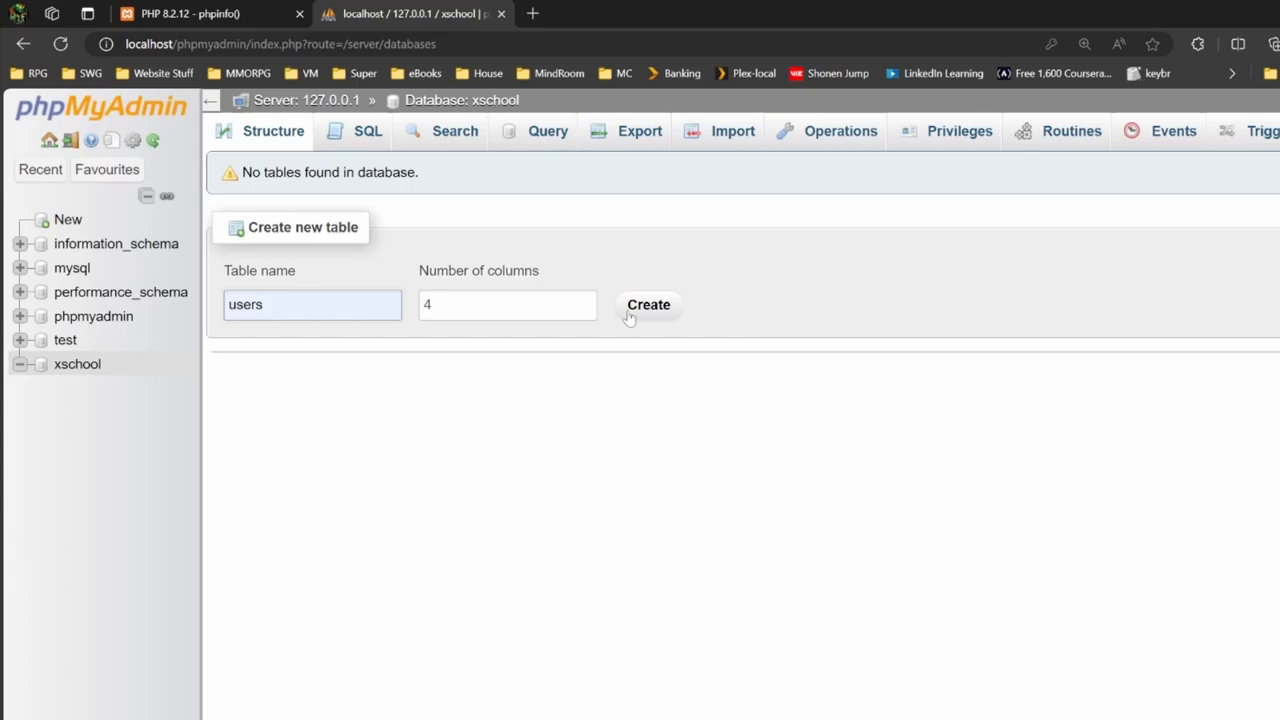
# - Start the users table with an id INT column set to auto-increment as PRIMARY key
pyautogui.click(648, 304)
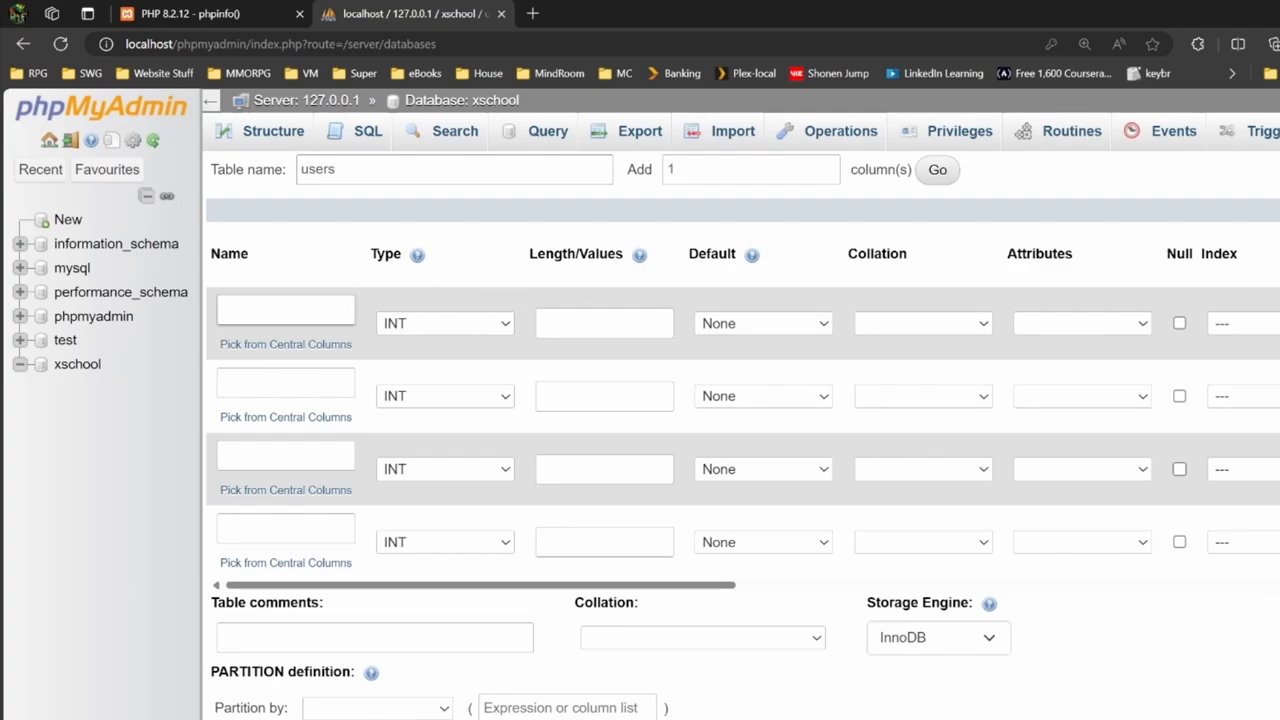
pyautogui.click(284, 308)
pyautogui.write('id')
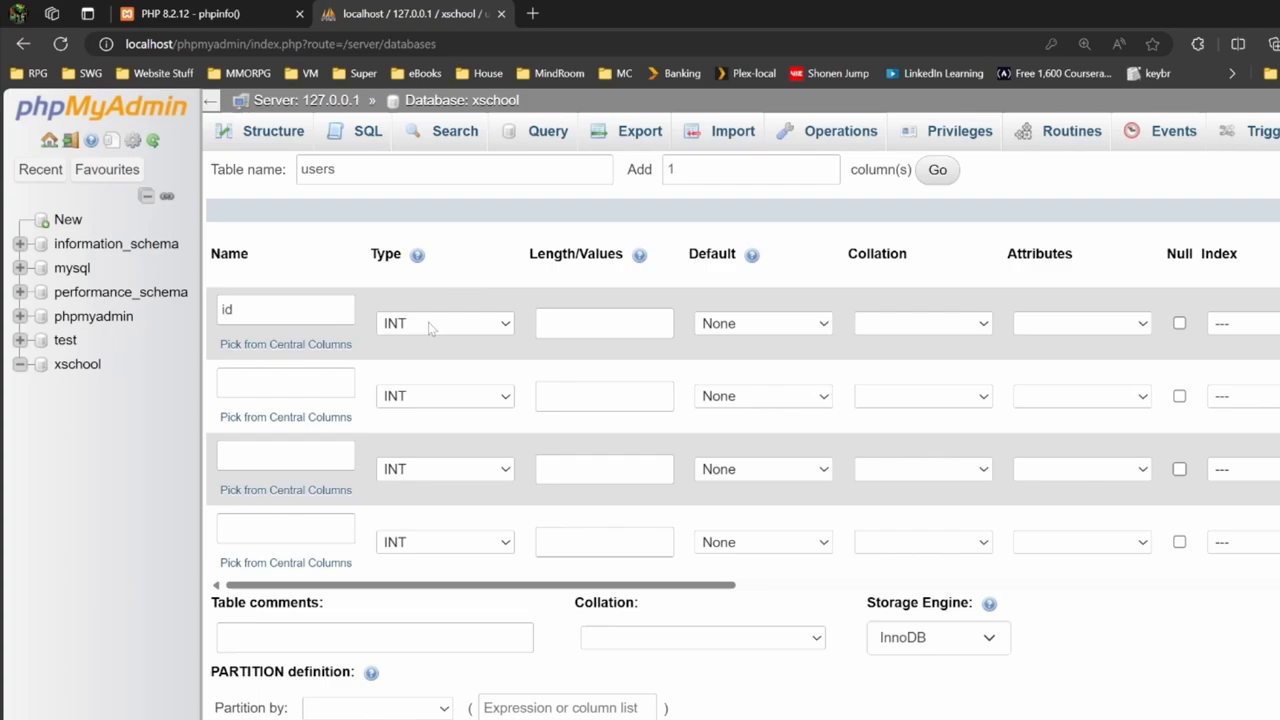
pyautogui.moveTo(490, 320)
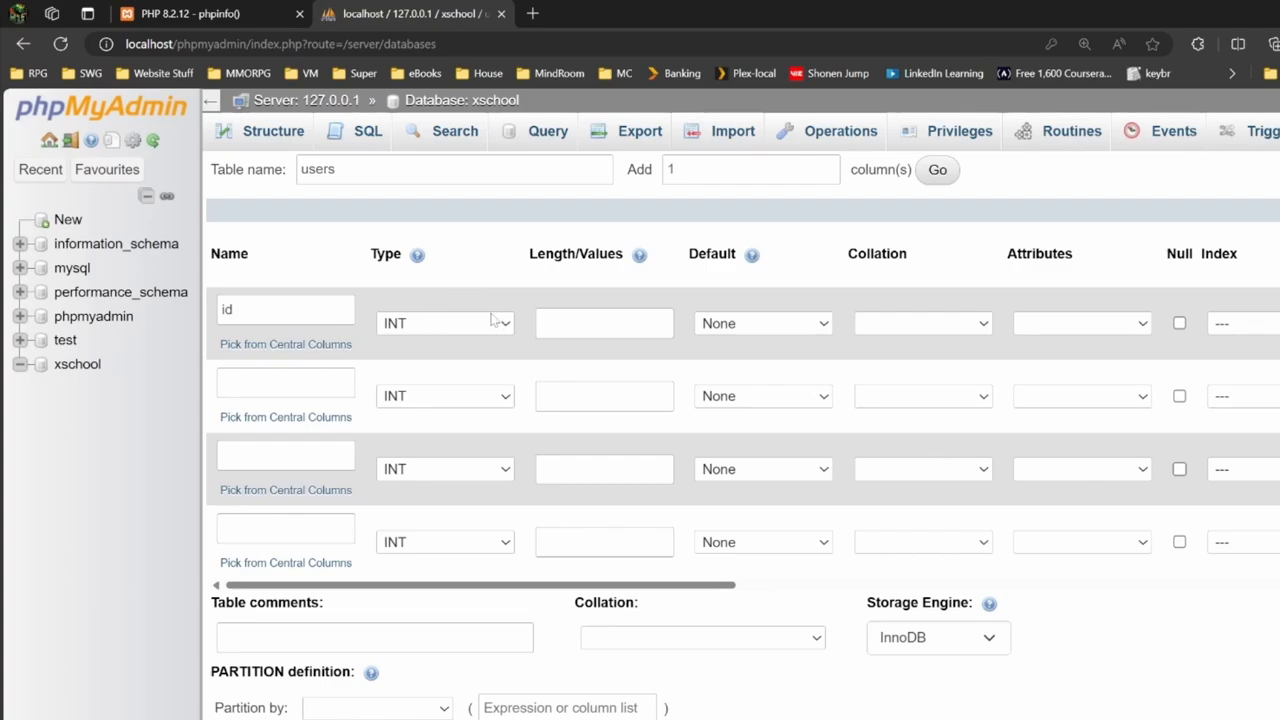
pyautogui.click(444, 322)
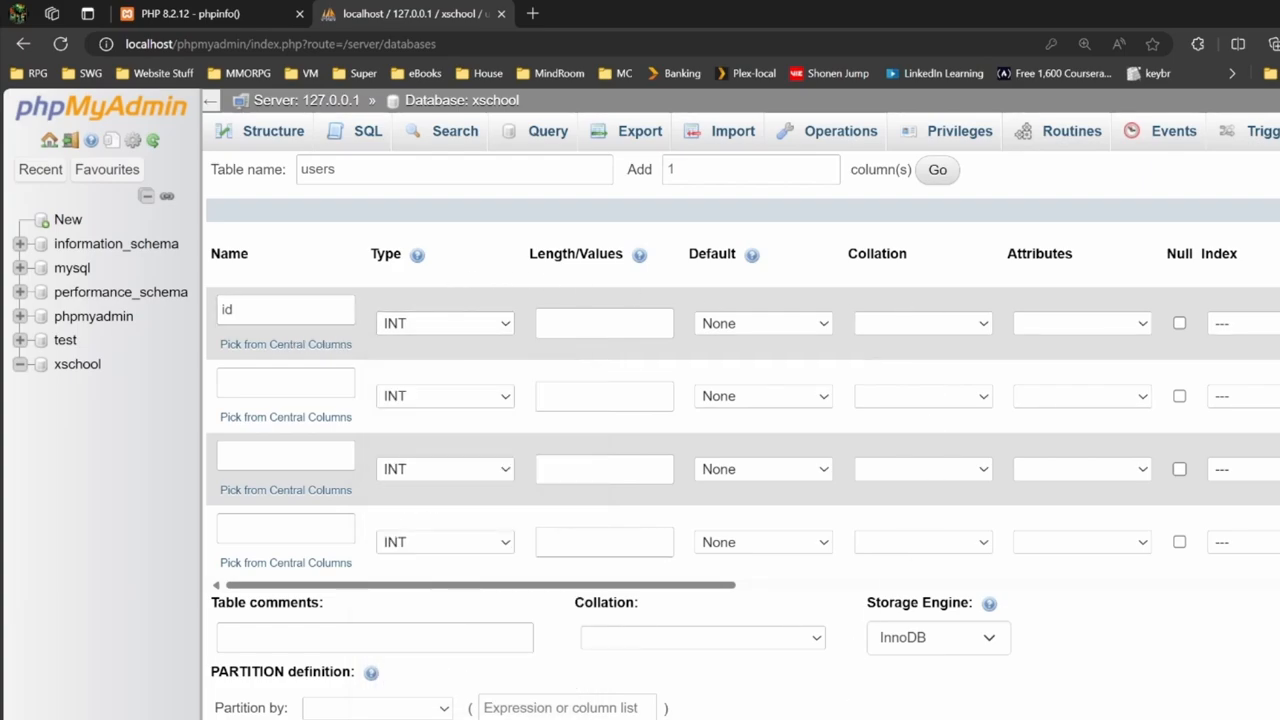
pyautogui.hscroll(3)
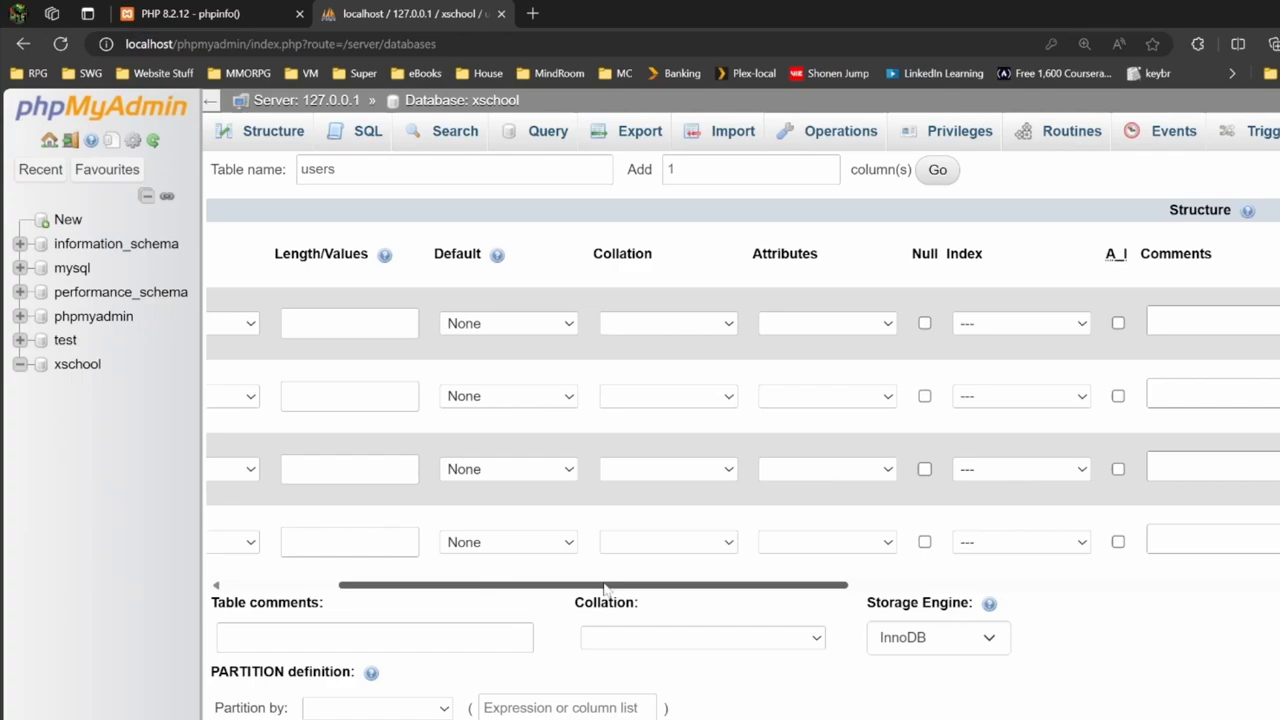
pyautogui.moveTo(600, 584); pyautogui.dragTo(720, 584)
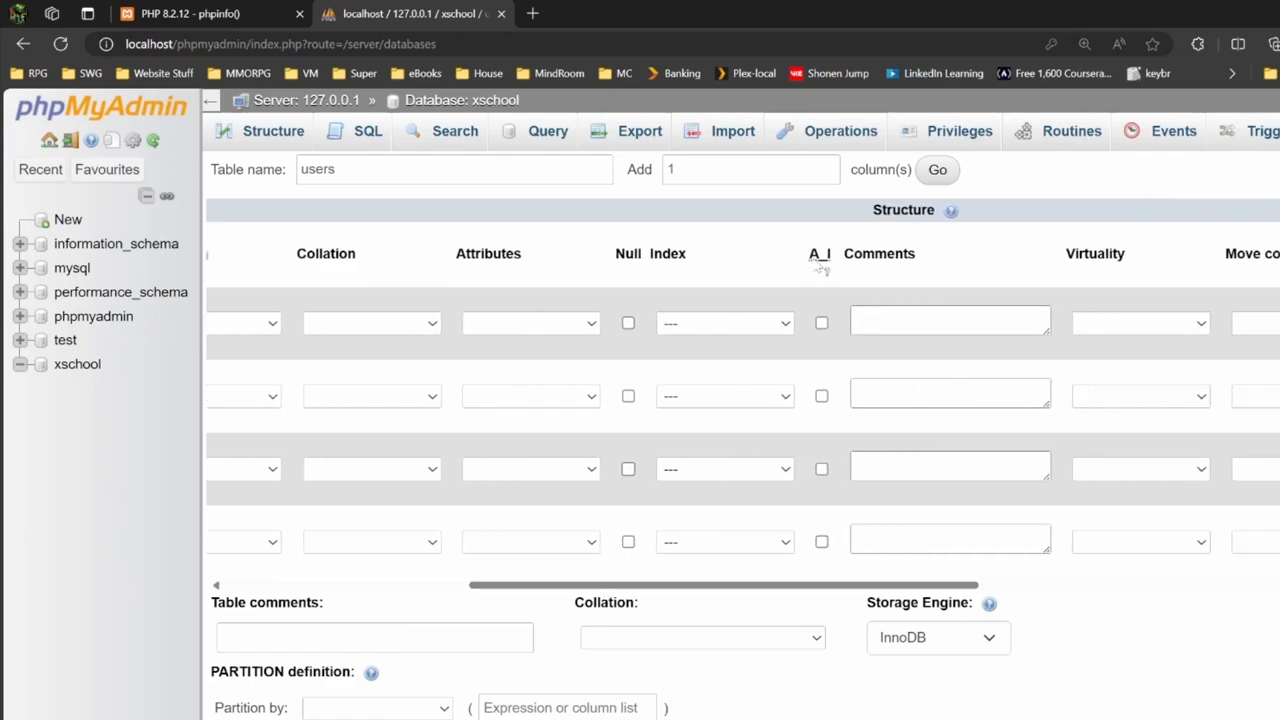
pyautogui.moveTo(818, 314)
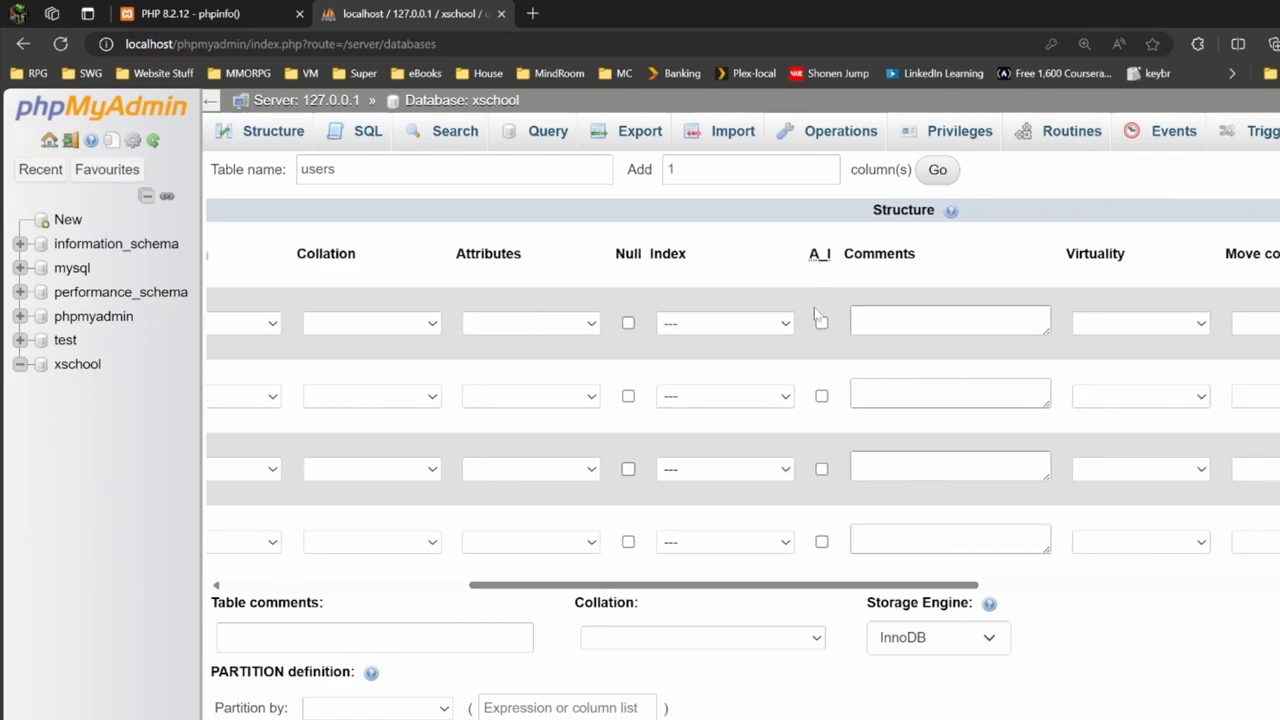
pyautogui.click(724, 312)
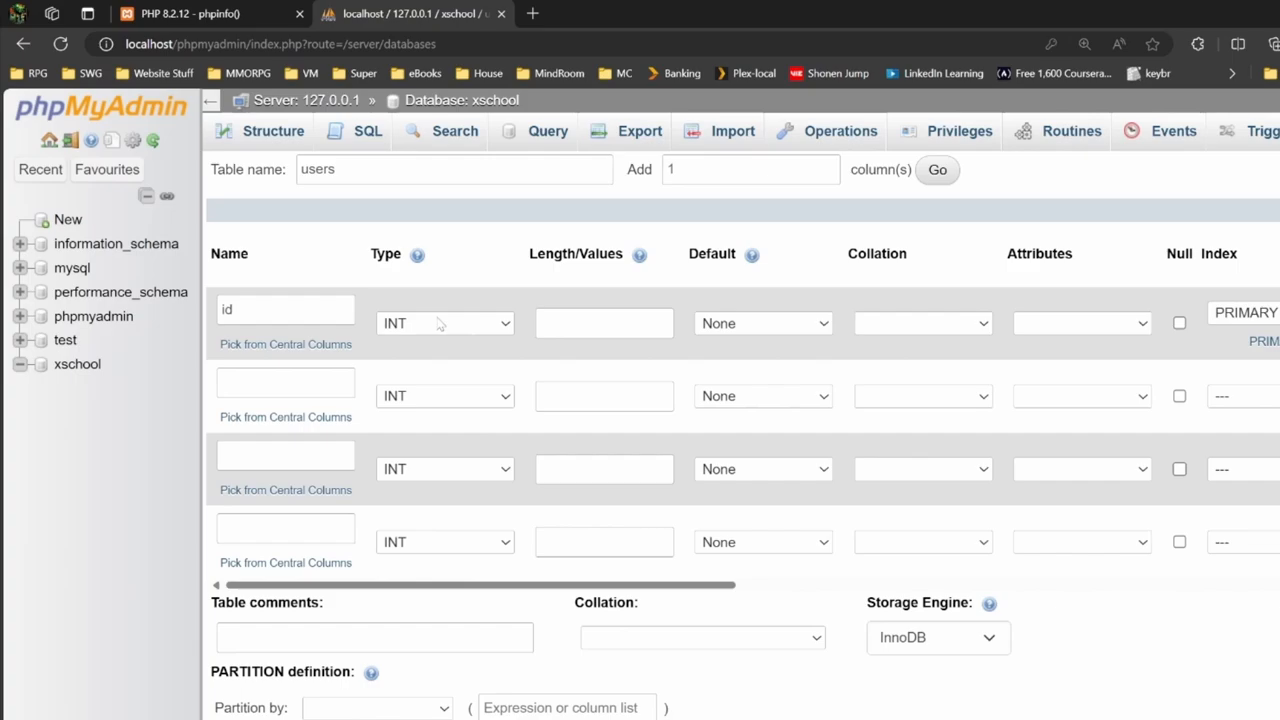
pyautogui.moveTo(490, 320)
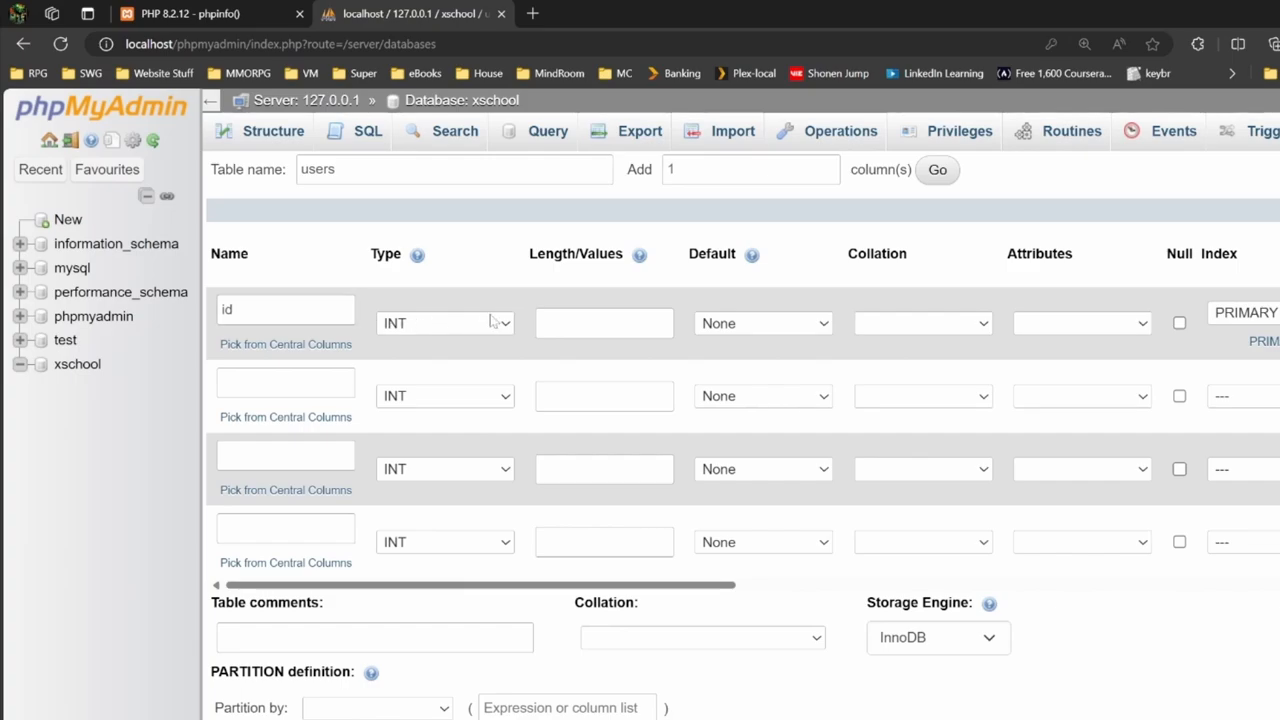
# - Define username and password columns, both VARCHAR with length 200
pyautogui.click(284, 384)
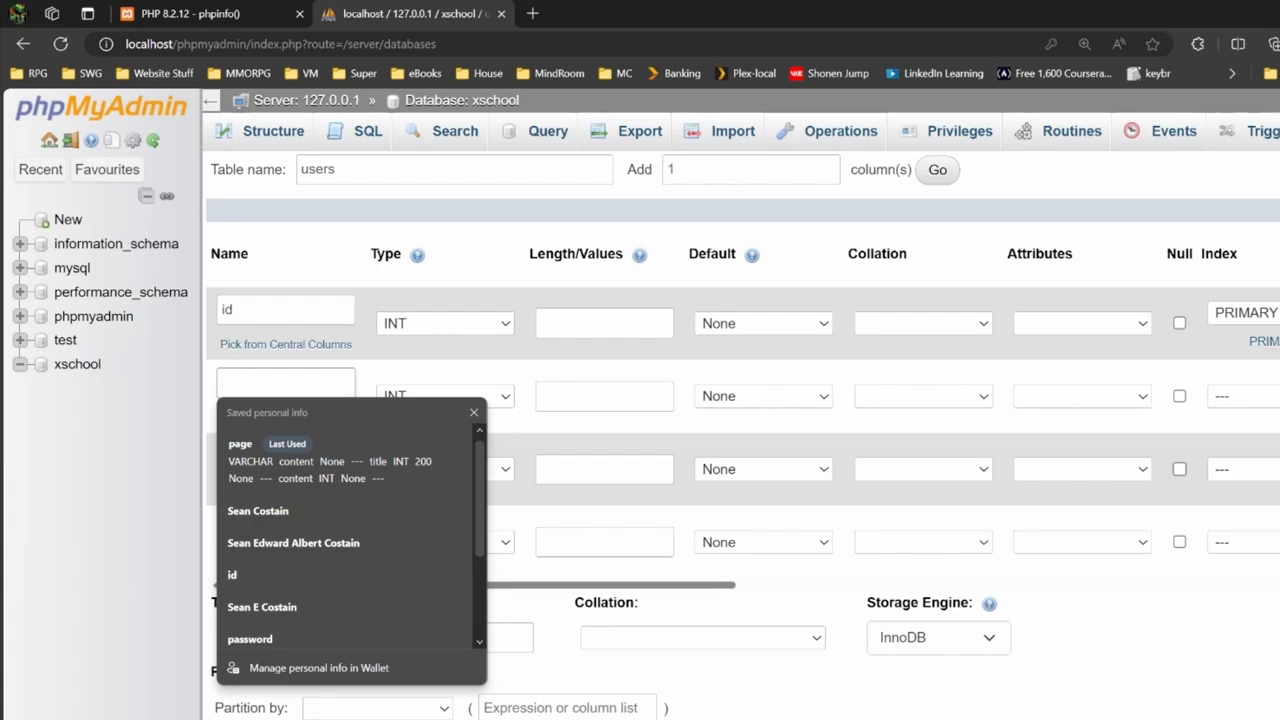
pyautogui.click(444, 396)
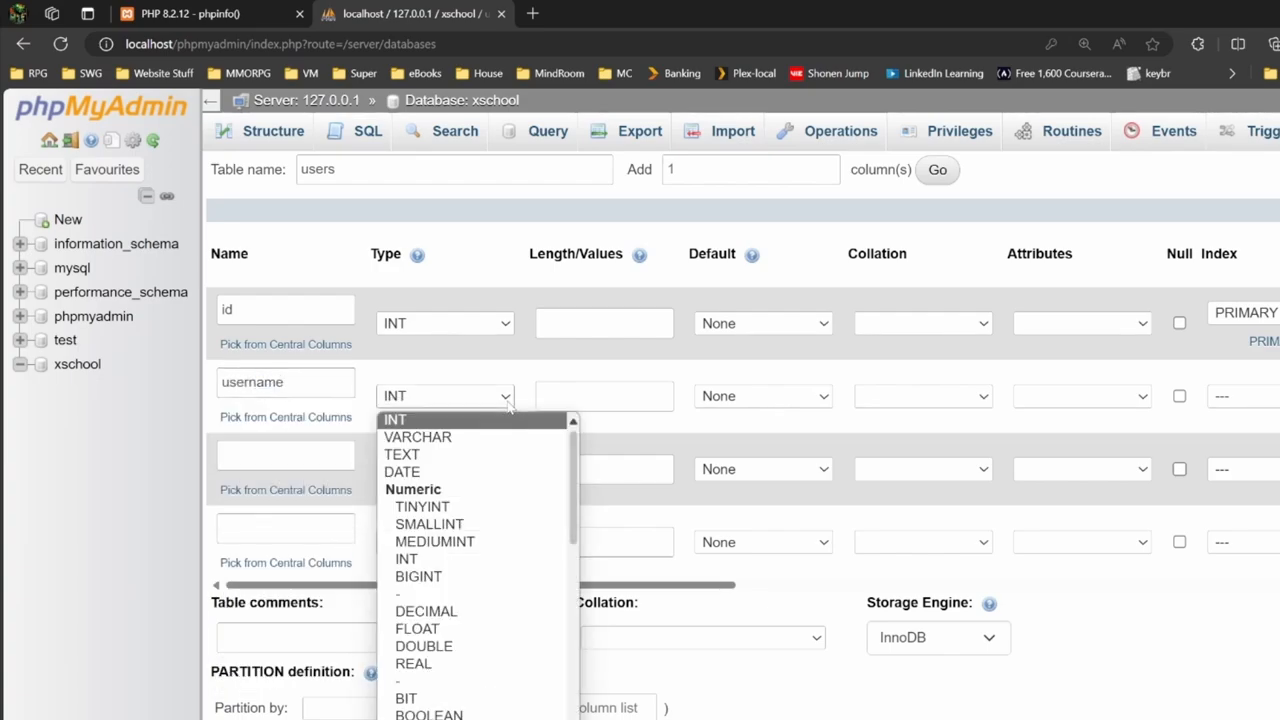
pyautogui.moveTo(416, 436)
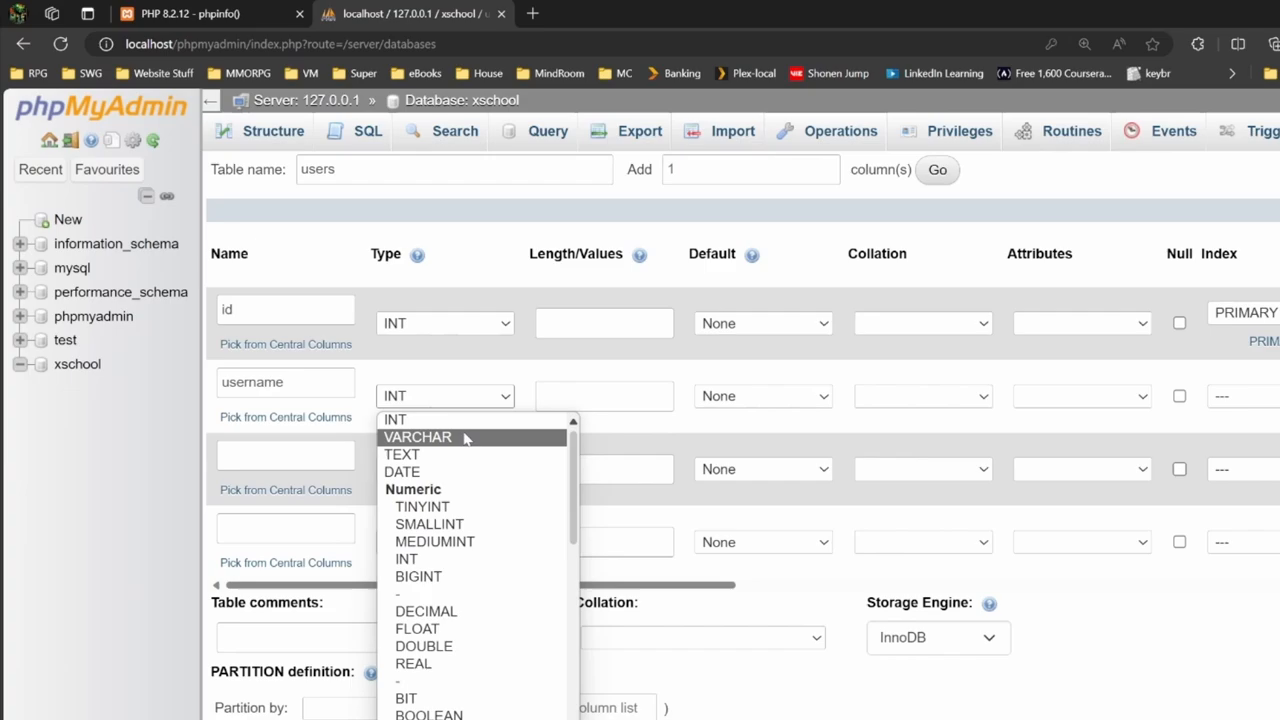
pyautogui.click(416, 436)
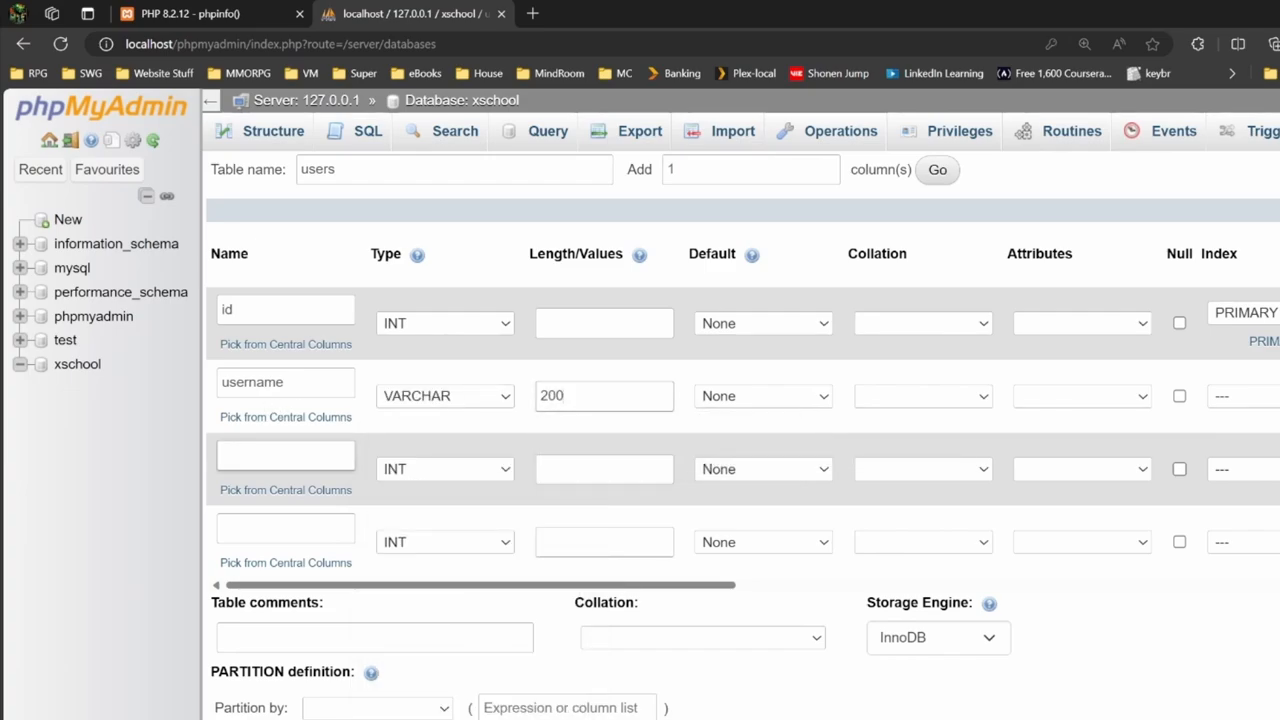
pyautogui.click(284, 456)
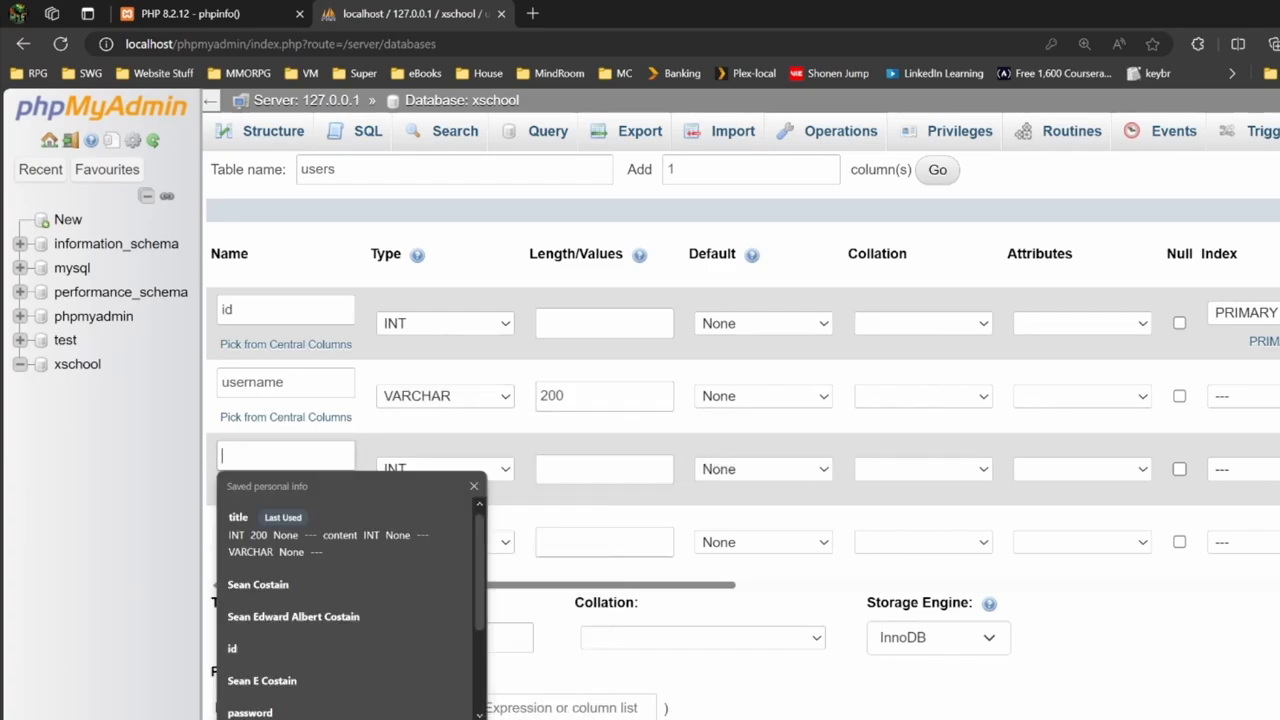
pyautogui.write('password')
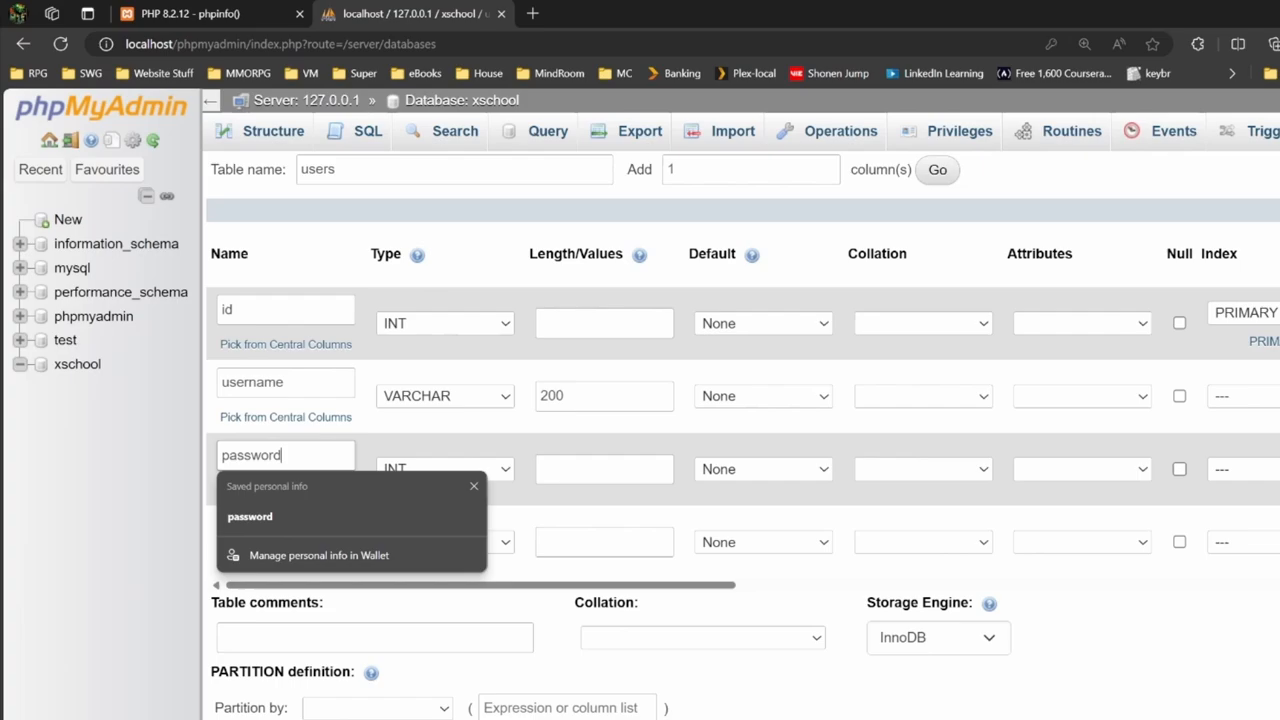
pyautogui.click(444, 468)
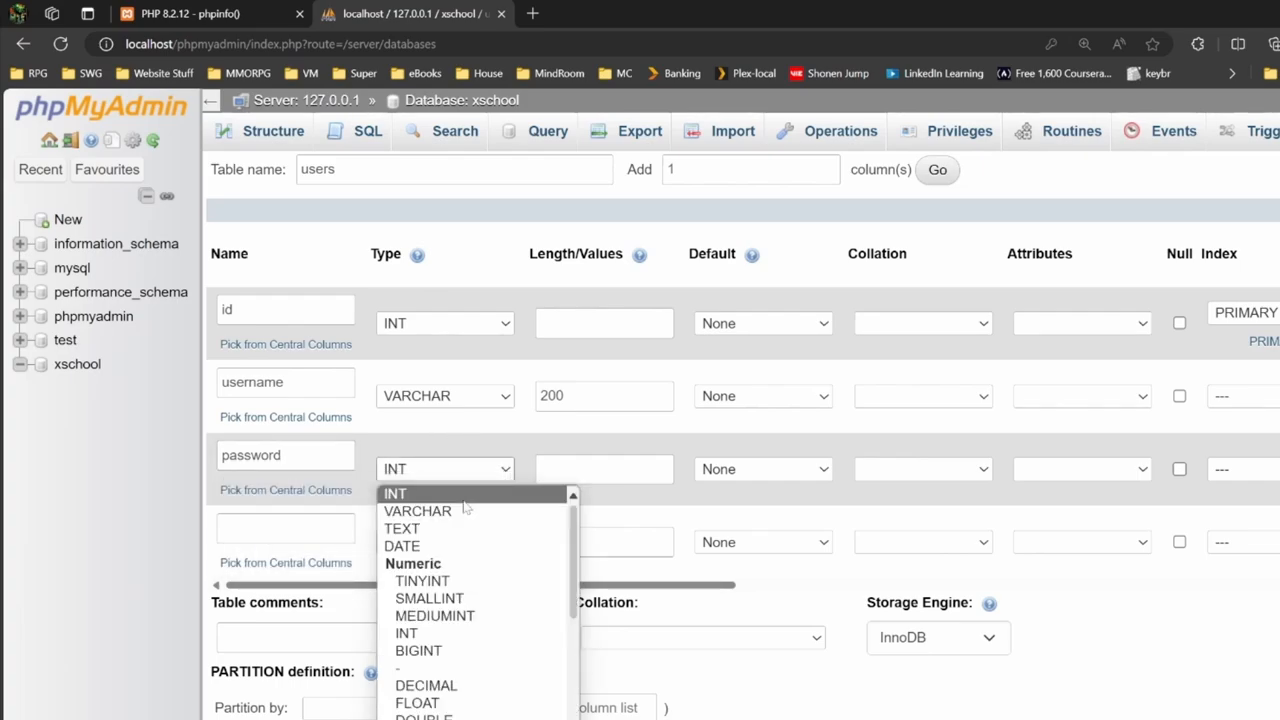
pyautogui.click(416, 510)
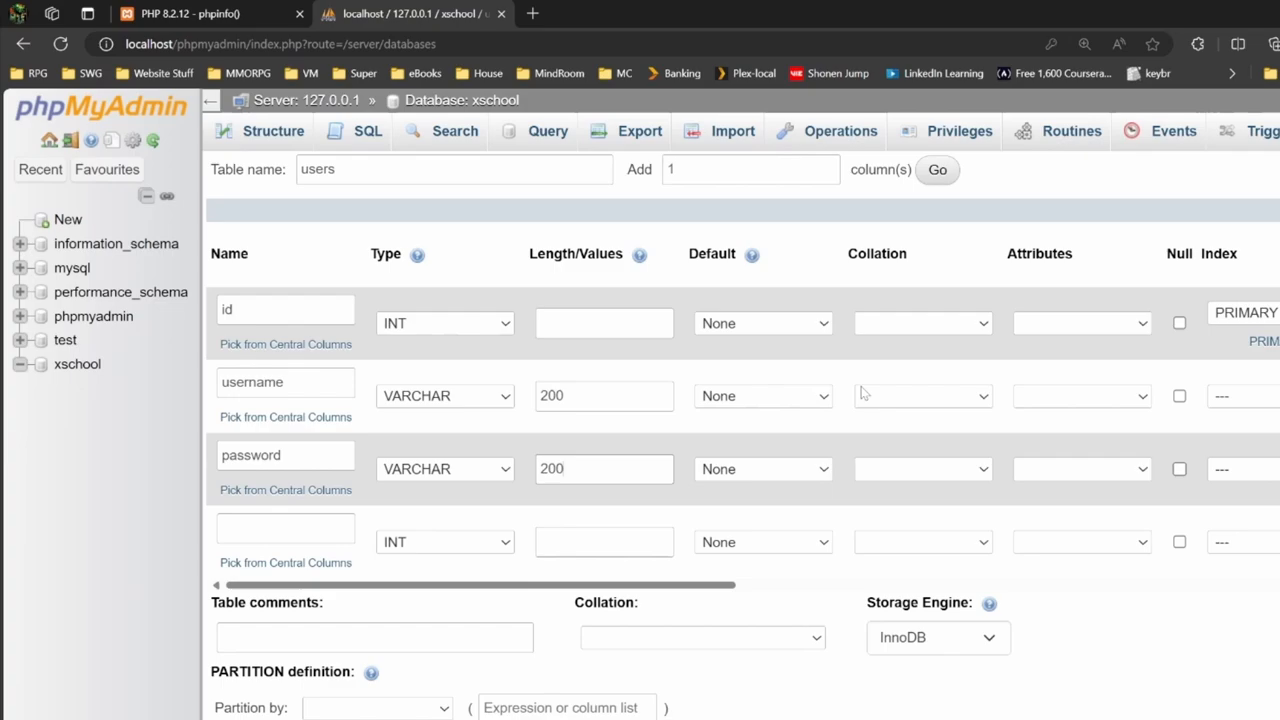
pyautogui.scroll(-3)
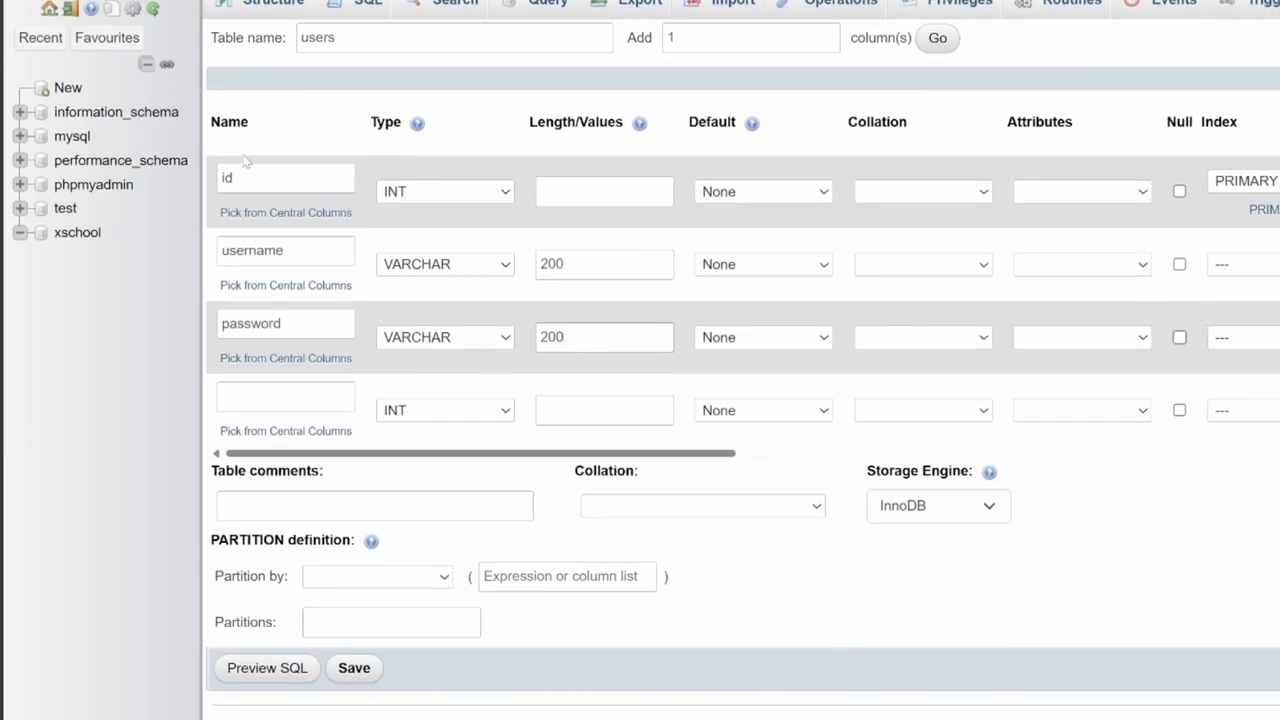
pyautogui.moveTo(588, 238)
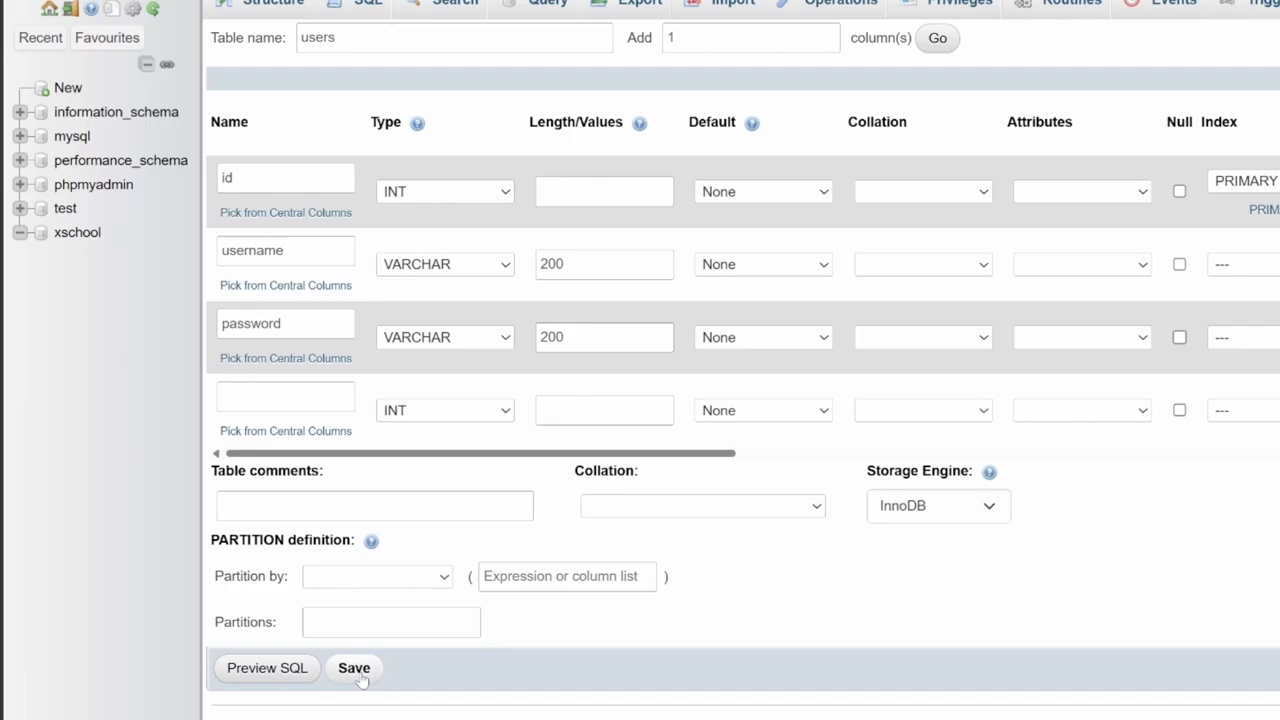
# - Save the users table into the xschool database
pyautogui.click(352, 668)
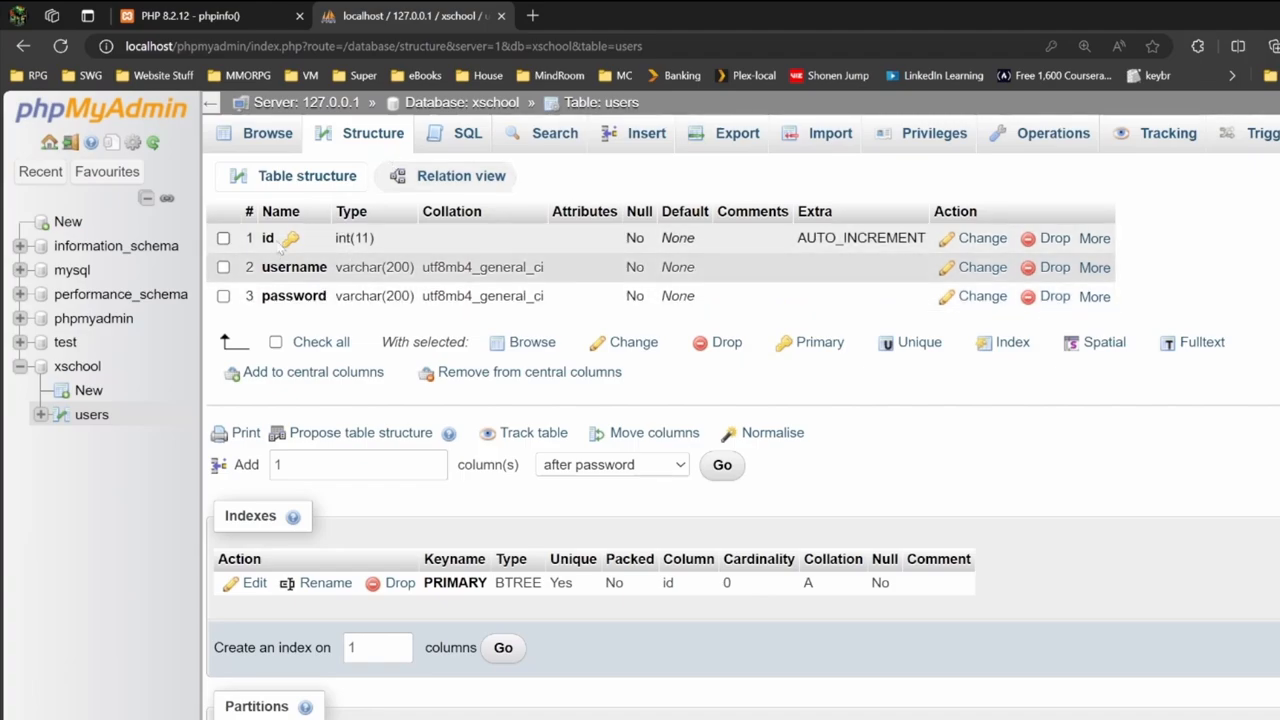
pyautogui.moveTo(292, 238)
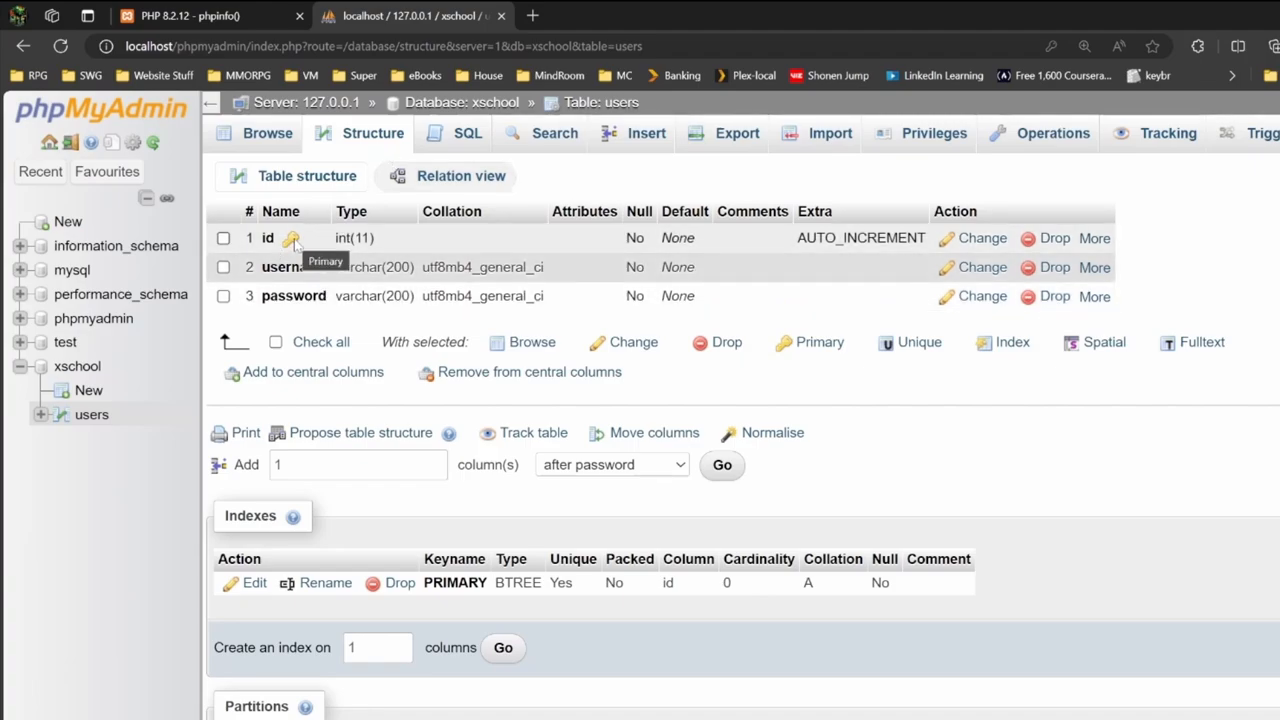